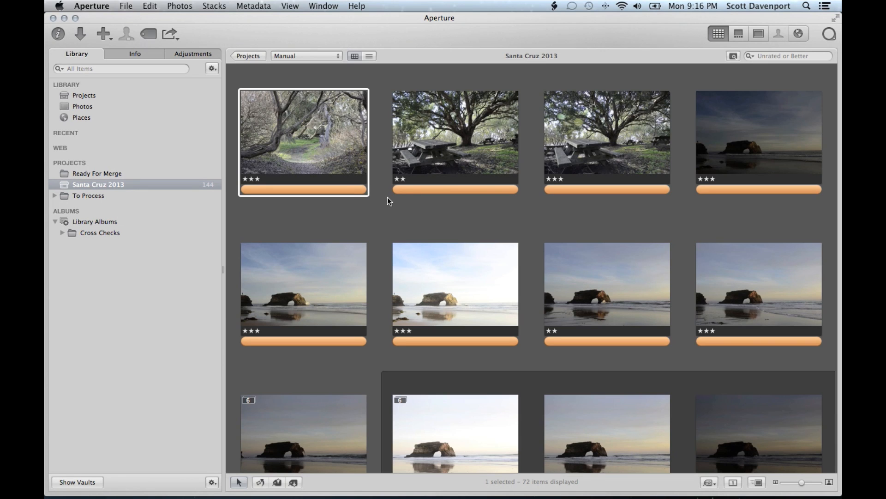
mouse_move(398, 206)
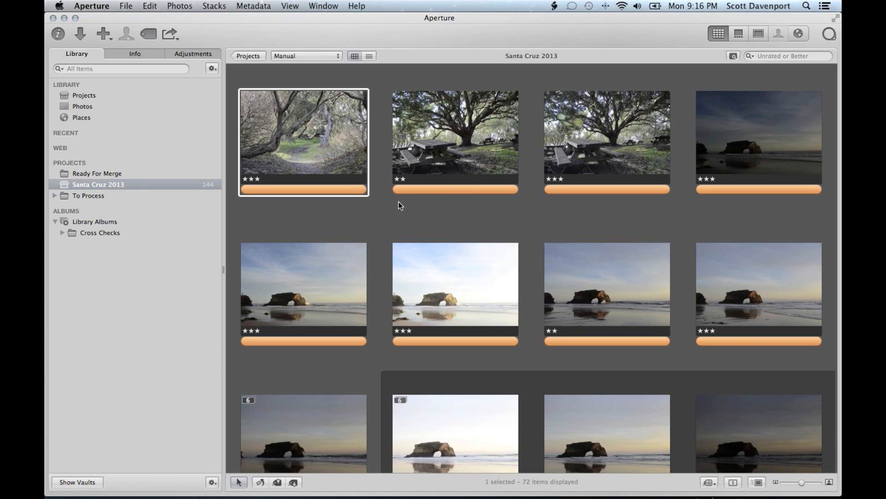
mouse_move(403, 173)
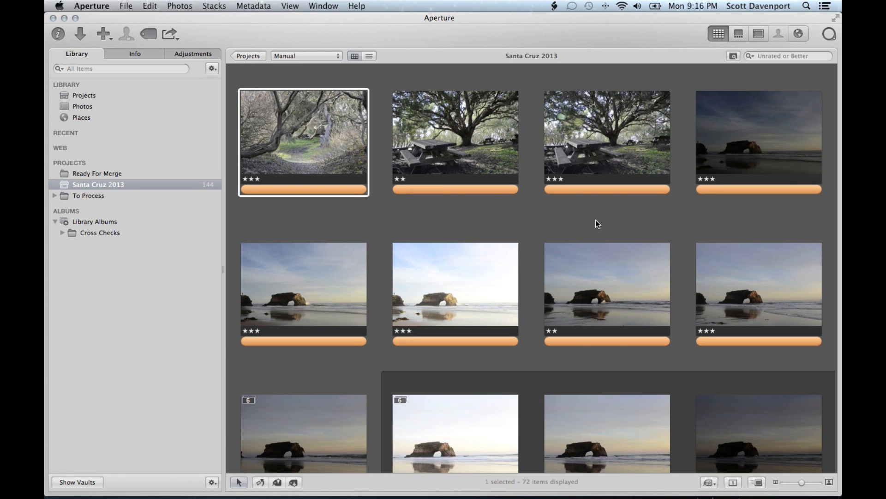
Step: Switch the keyword button bar to the Human Expression preset (Calm, Smiling, Laughing)
scroll("down", 3)
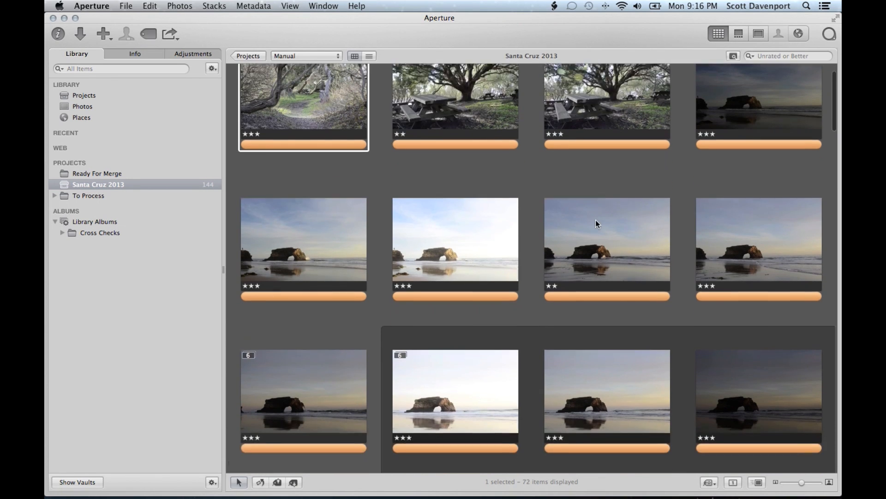
scroll("down", 3)
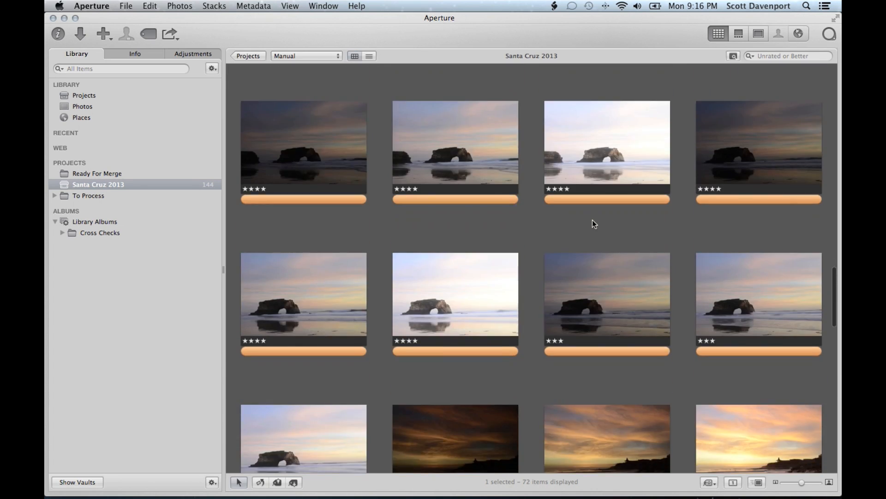
scroll("down", 3)
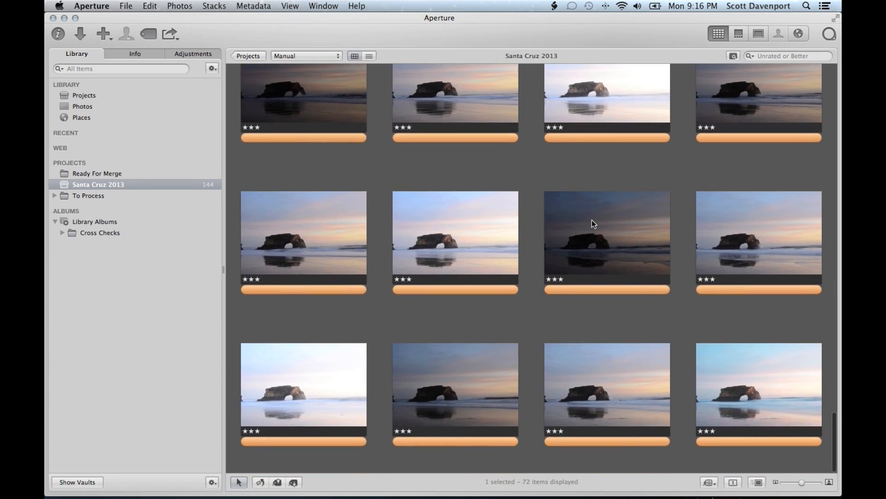
scroll("down", 3)
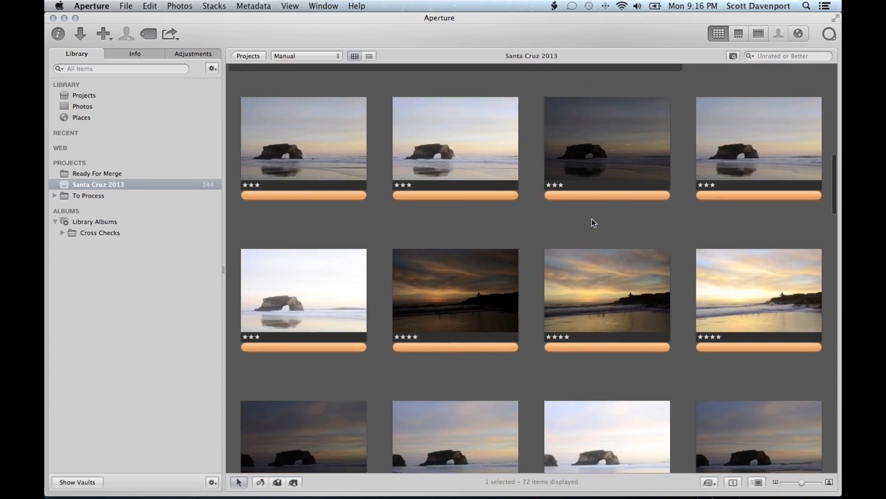
scroll("up", 3)
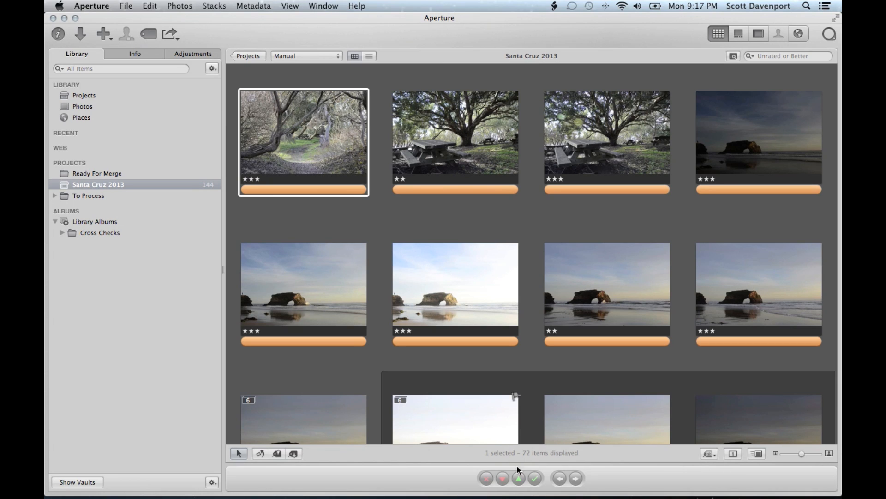
mouse_move(556, 469)
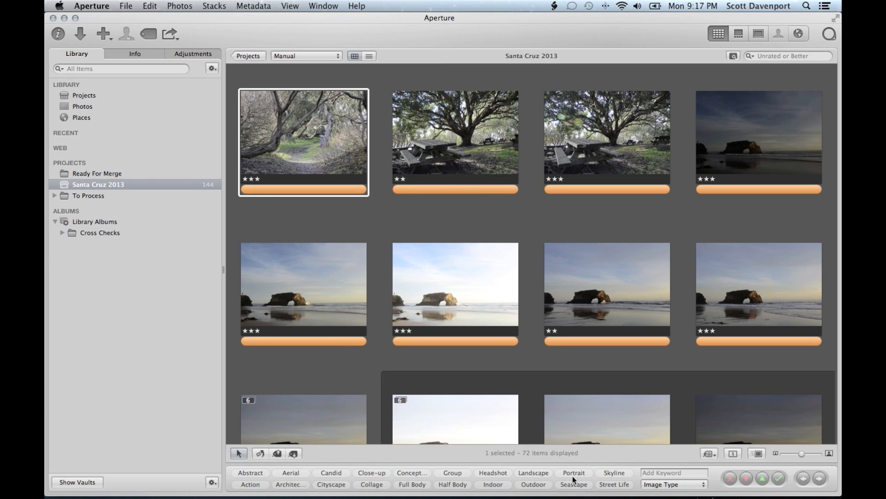
mouse_move(529, 466)
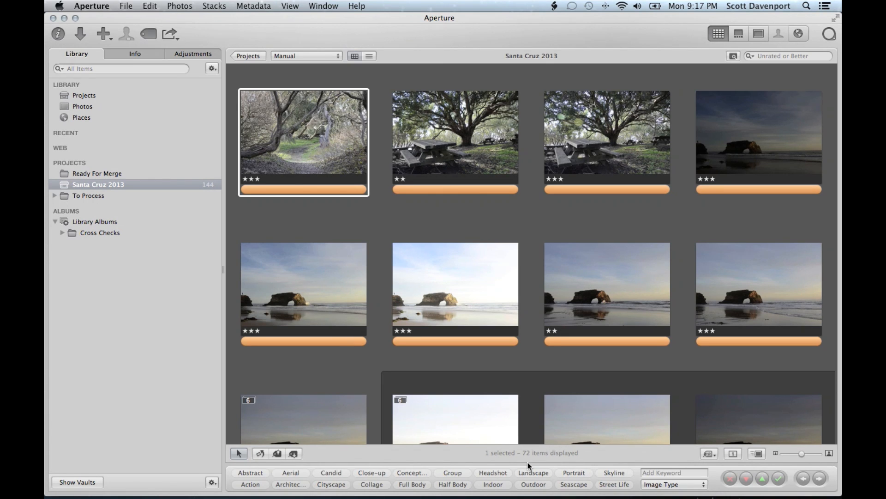
mouse_move(674, 484)
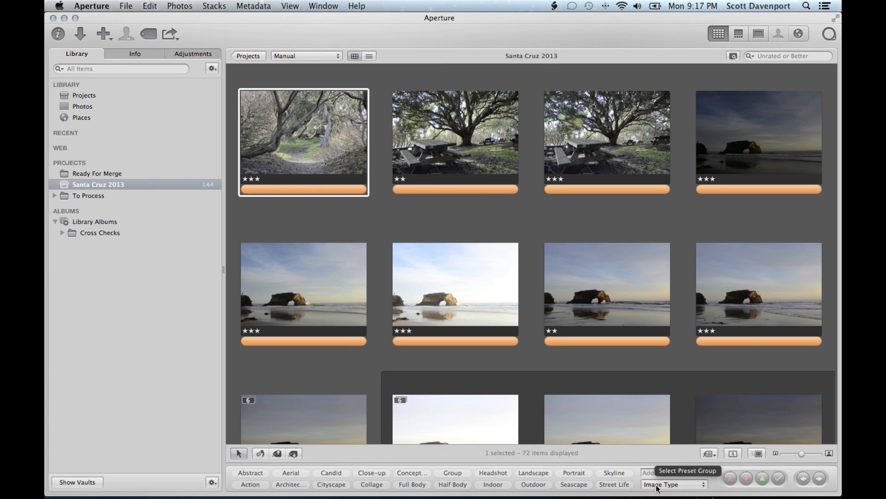
left_click(672, 484)
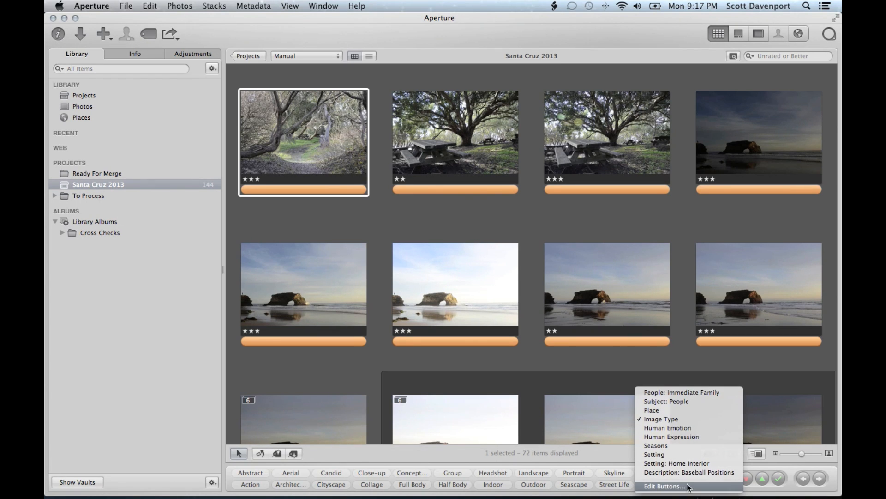
mouse_move(681, 392)
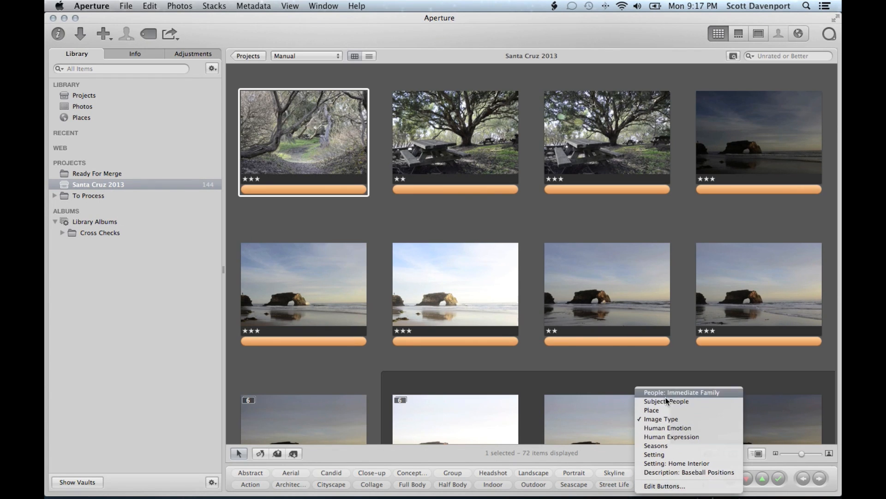
mouse_move(667, 449)
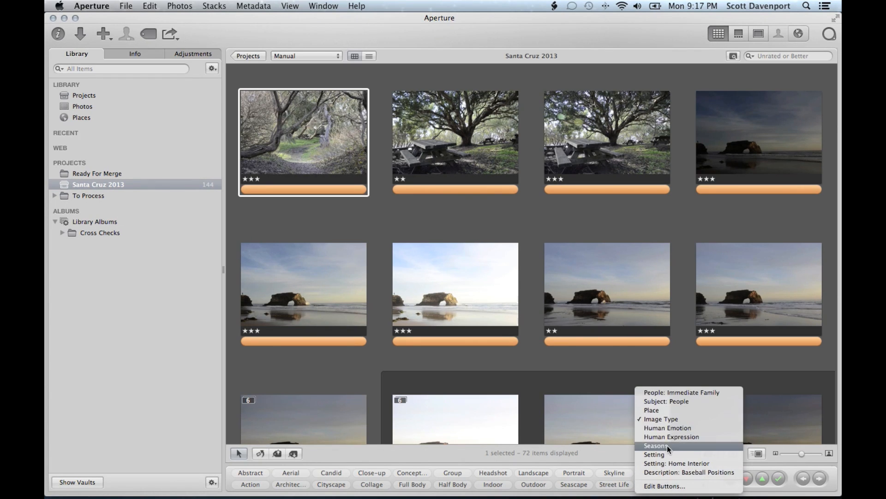
mouse_move(660, 418)
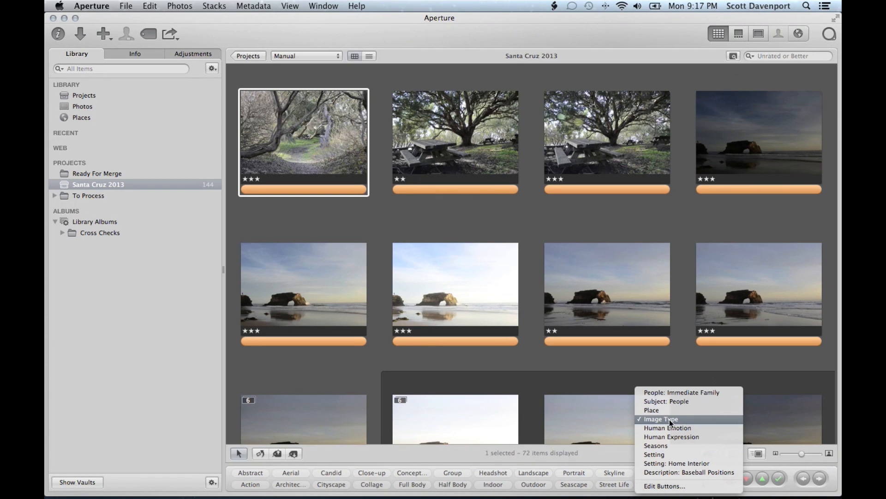
mouse_move(688, 421)
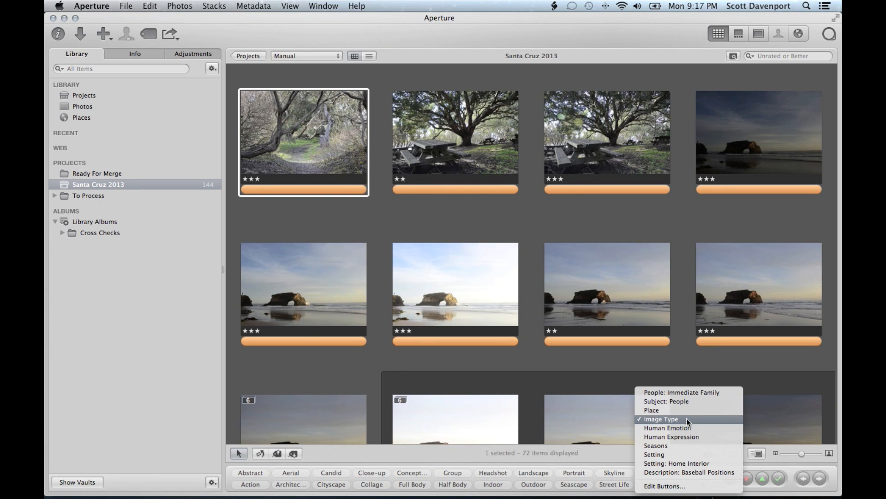
mouse_move(688, 401)
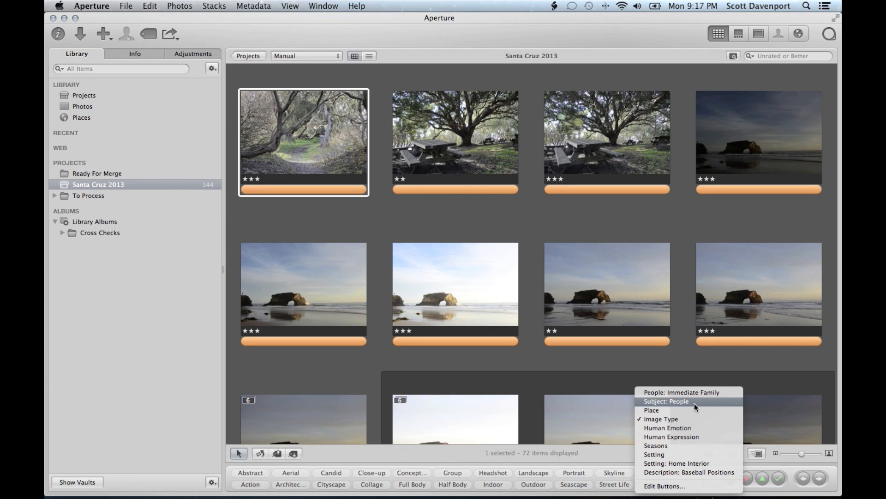
mouse_move(673, 410)
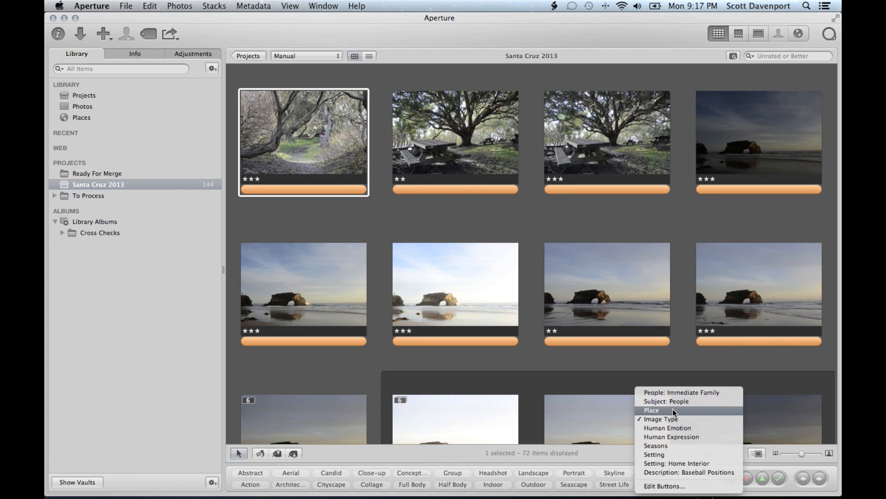
mouse_move(667, 453)
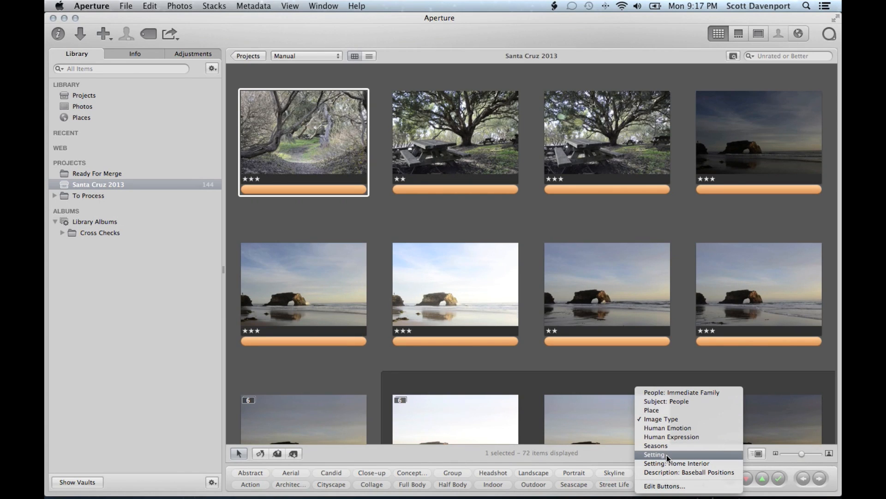
mouse_move(667, 427)
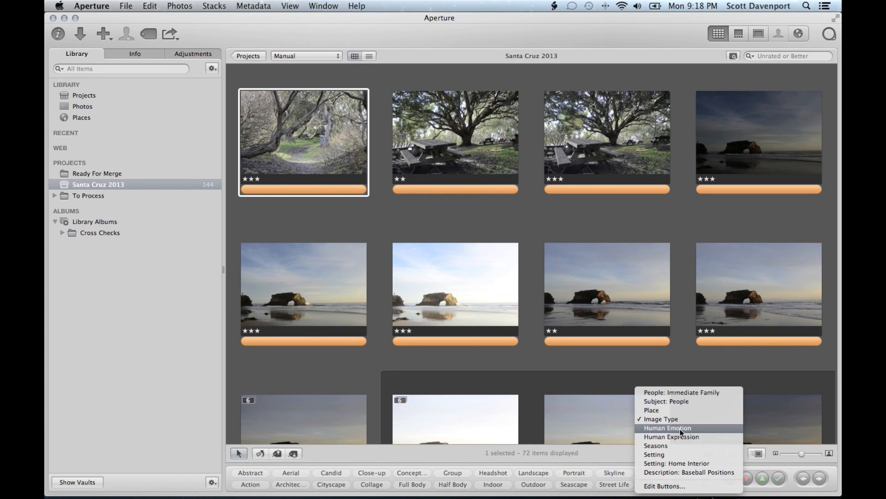
mouse_move(671, 437)
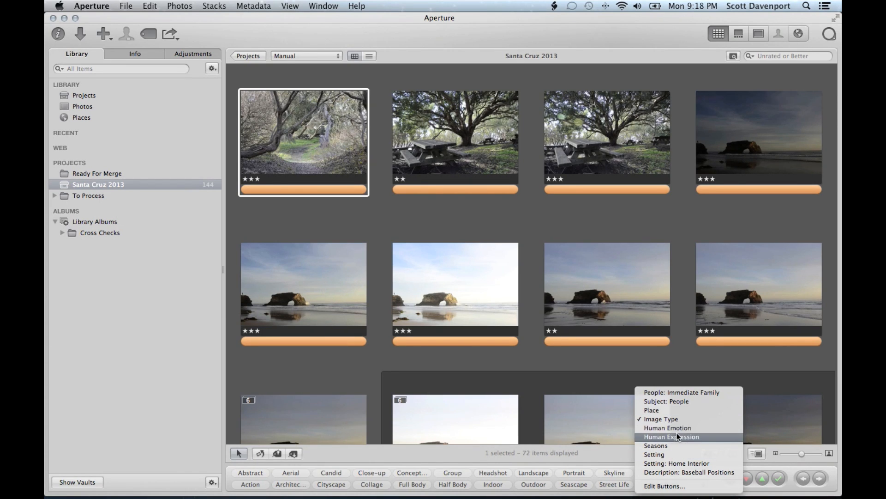
left_click(672, 436)
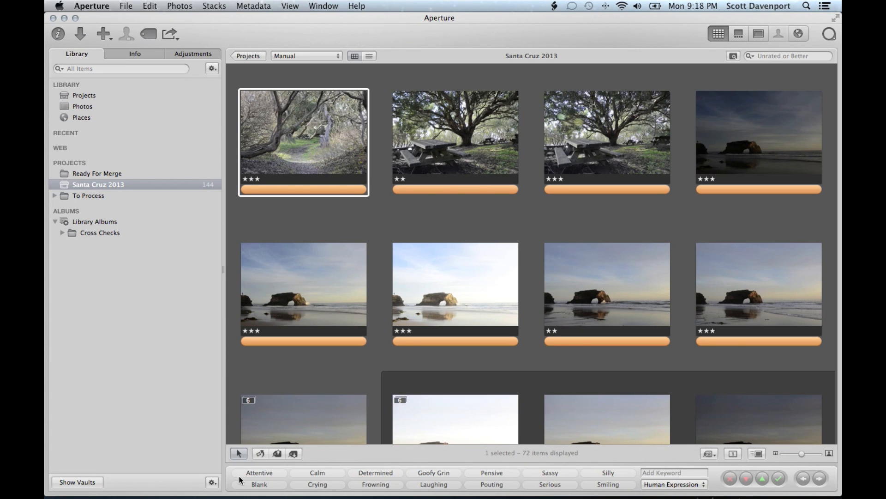
mouse_move(593, 487)
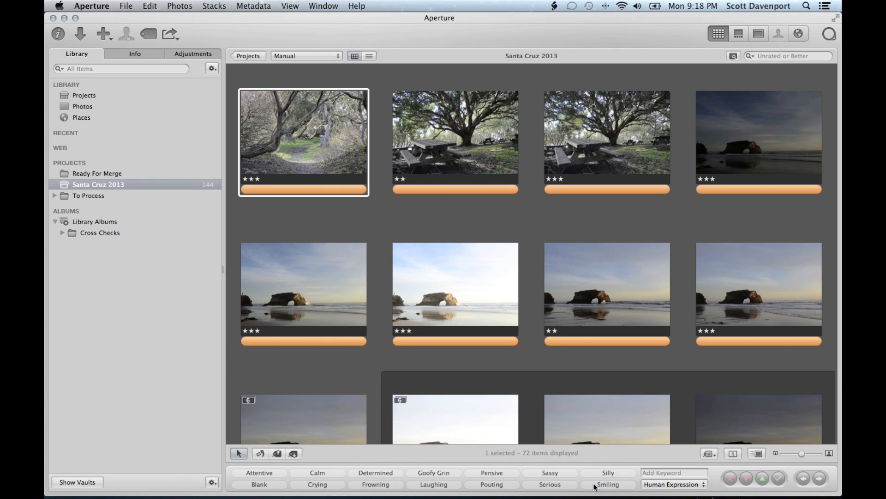
mouse_move(586, 425)
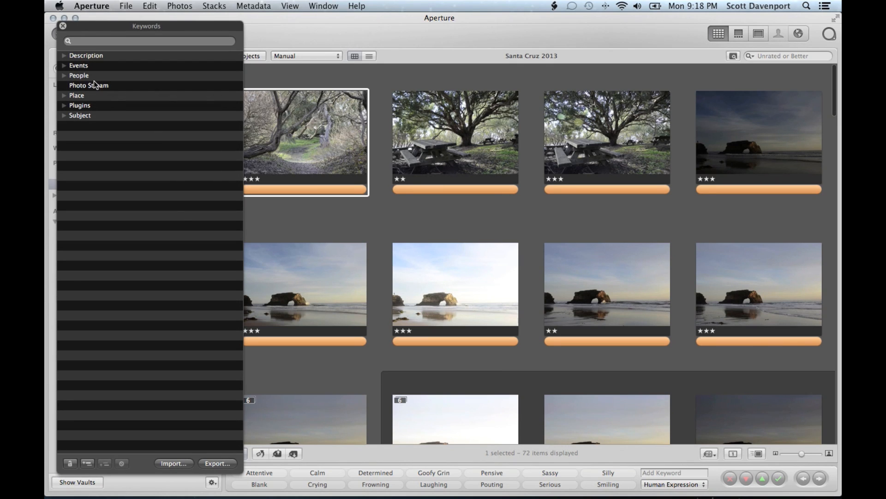
mouse_move(67, 81)
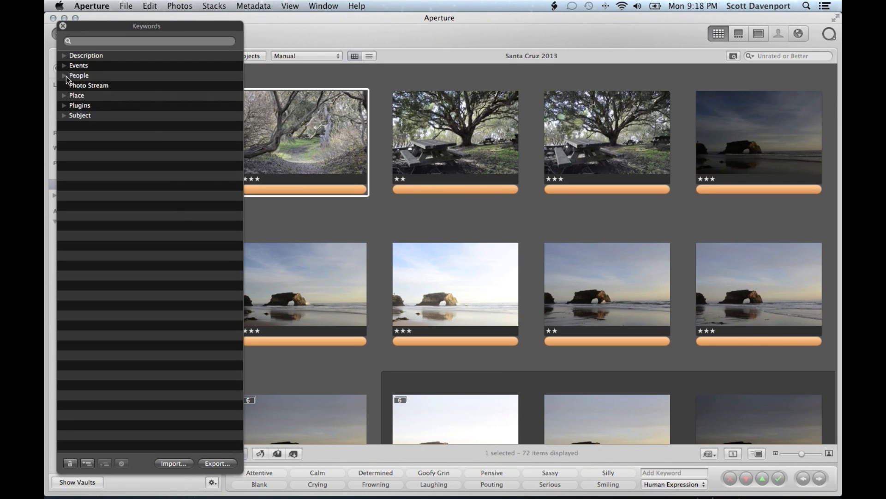
left_click(65, 75)
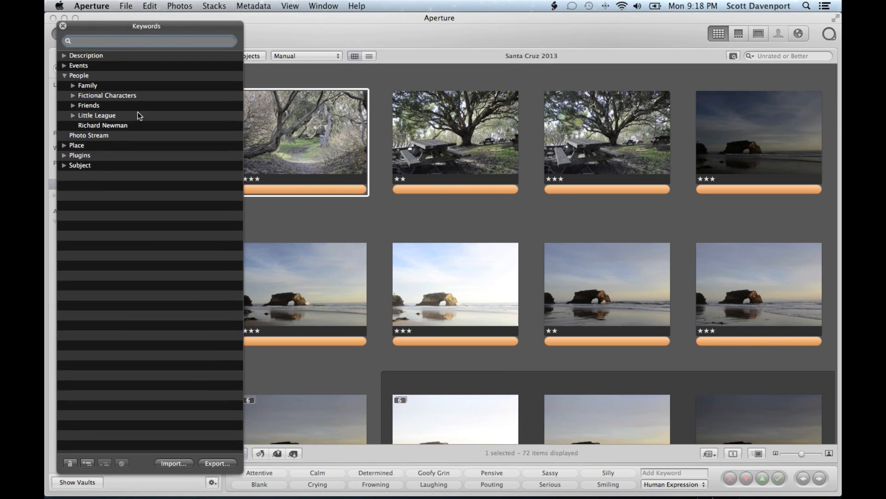
mouse_move(94, 83)
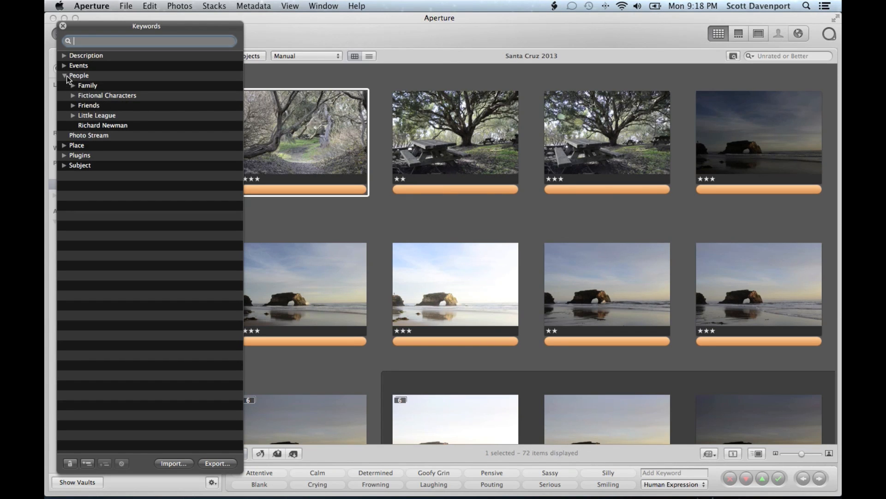
left_click(64, 55)
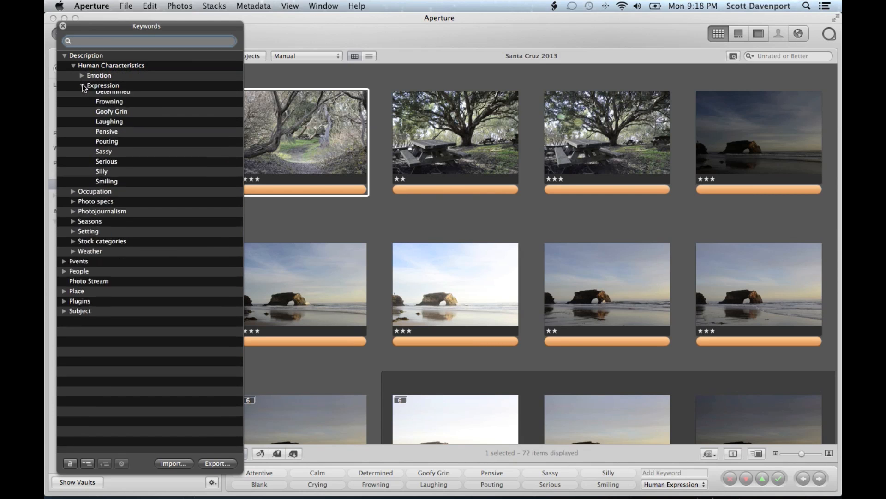
left_click(83, 85)
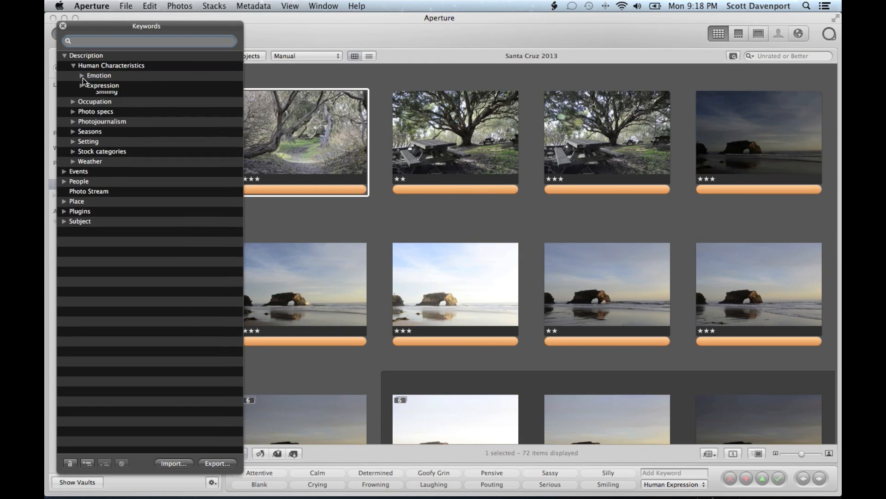
left_click(82, 76)
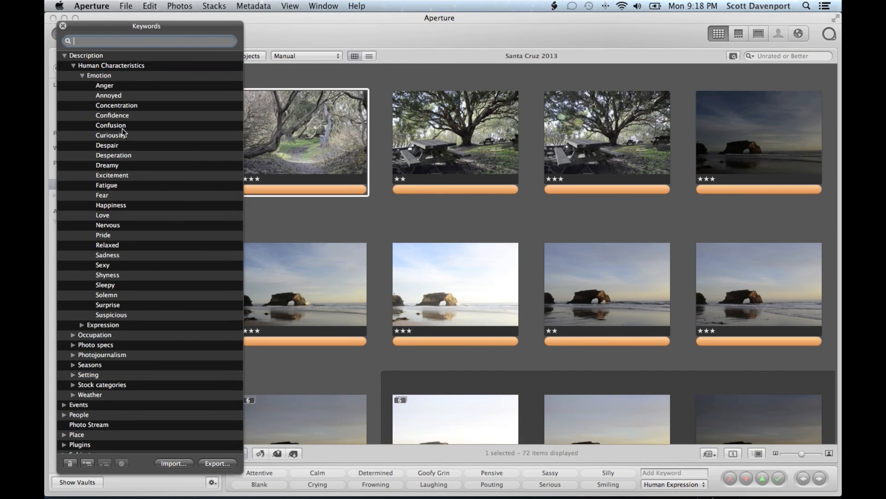
left_click(83, 75)
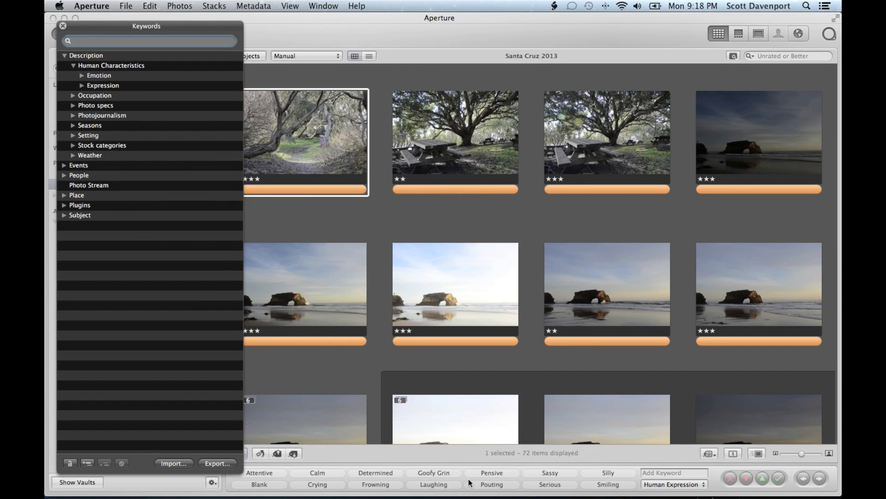
mouse_move(126, 194)
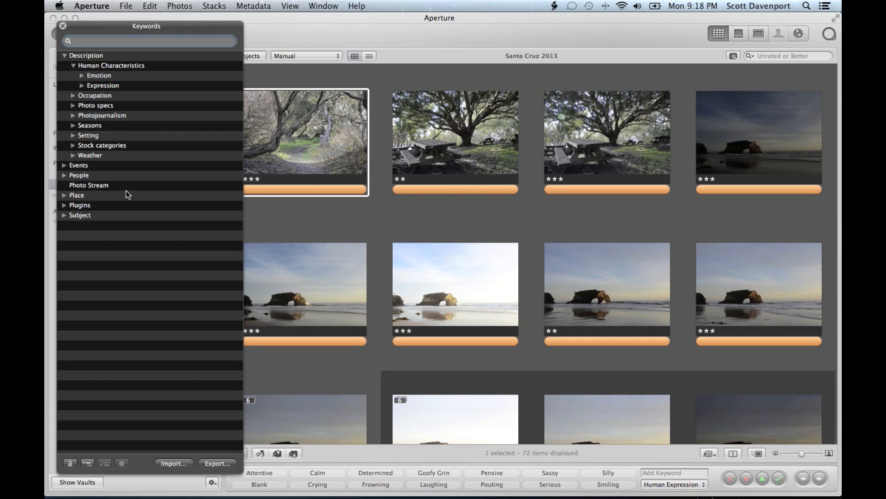
left_click(149, 40)
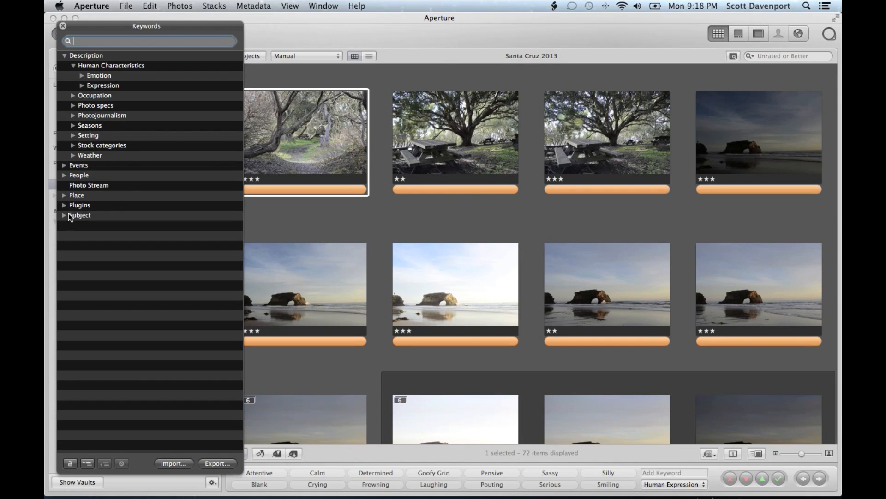
left_click(64, 215)
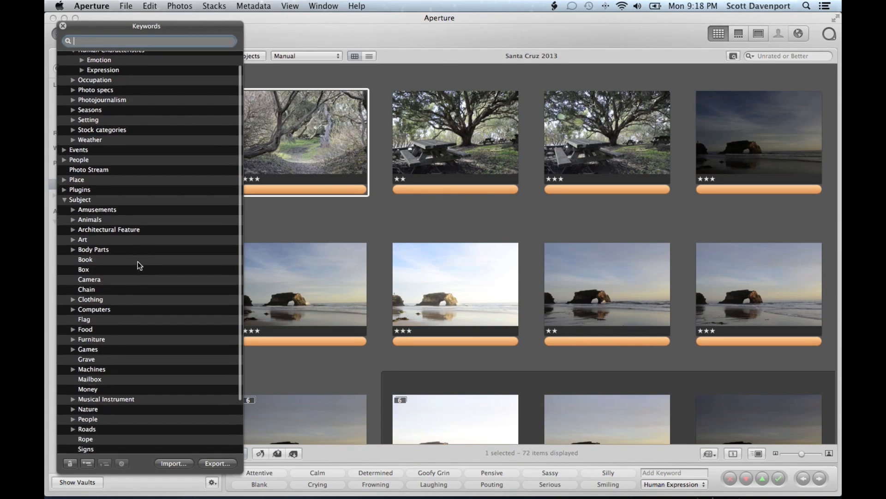
scroll("down", 3)
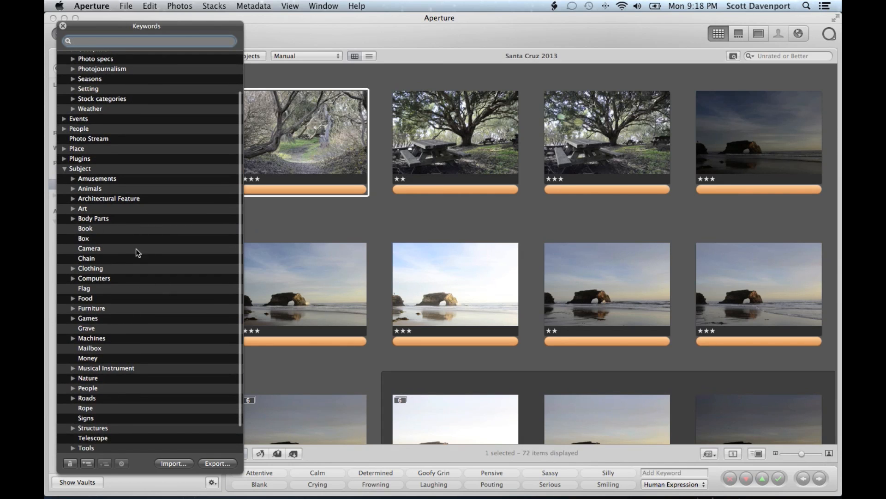
mouse_move(149, 249)
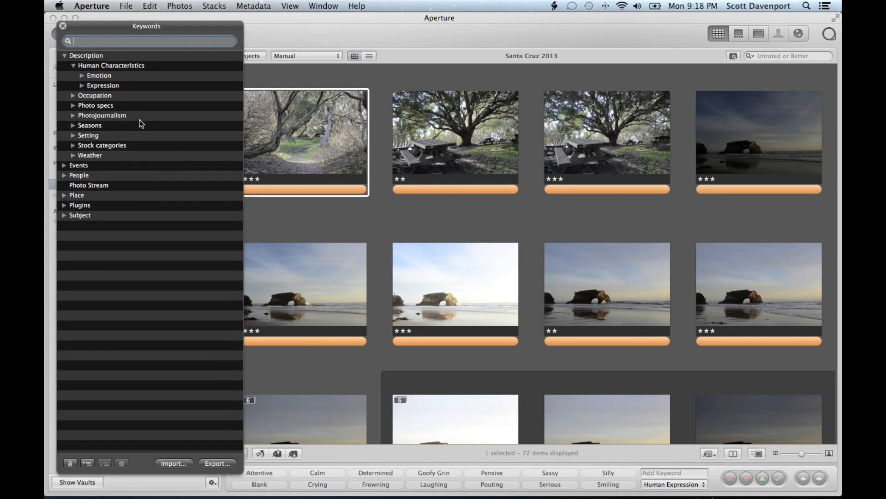
Step: Close the Keywords HUD, switch the keyword buttons to Image Type, and reopen the library
left_click(63, 26)
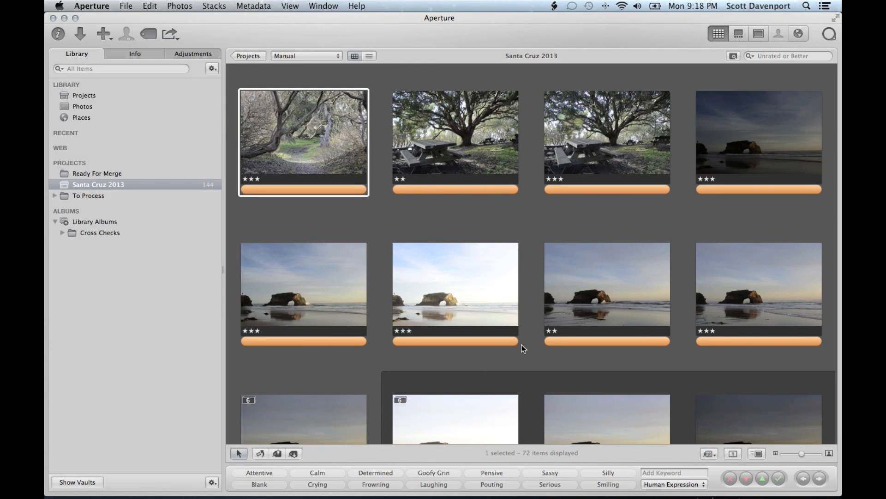
mouse_move(353, 484)
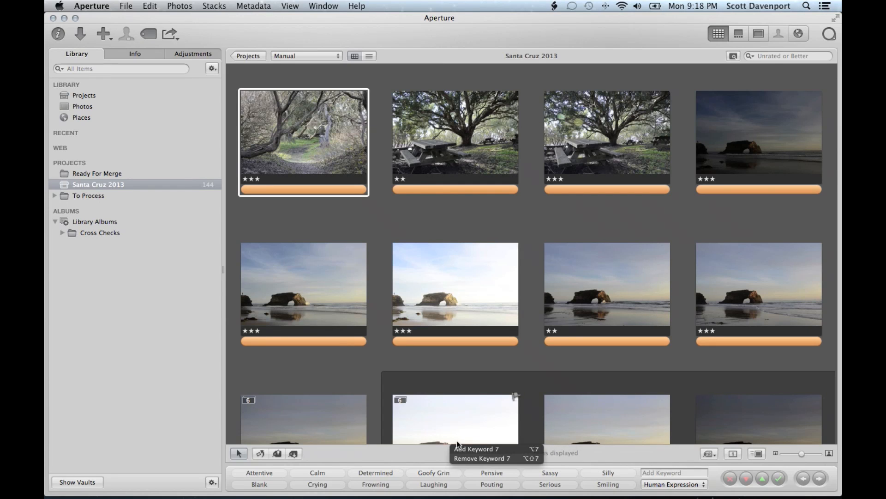
mouse_move(621, 421)
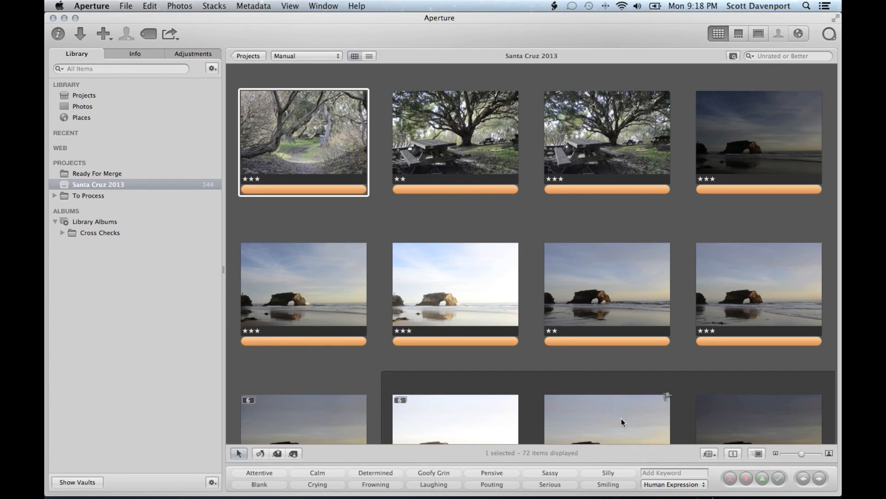
mouse_move(347, 149)
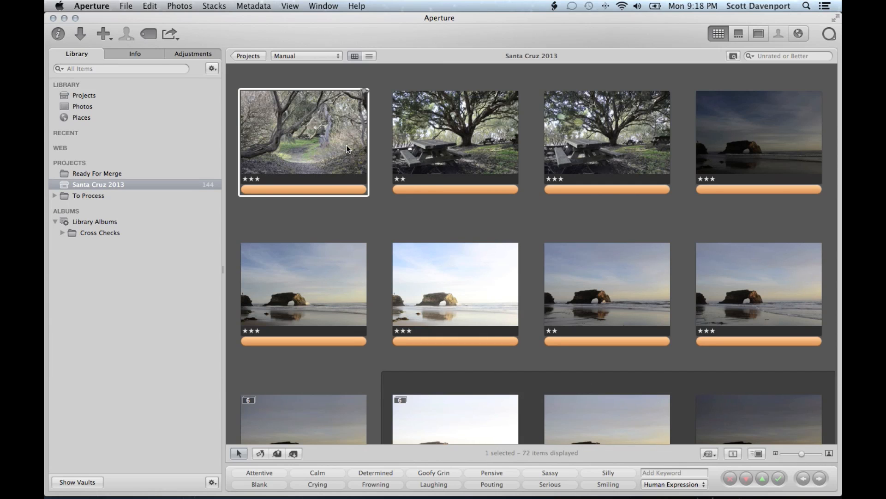
left_click(674, 471)
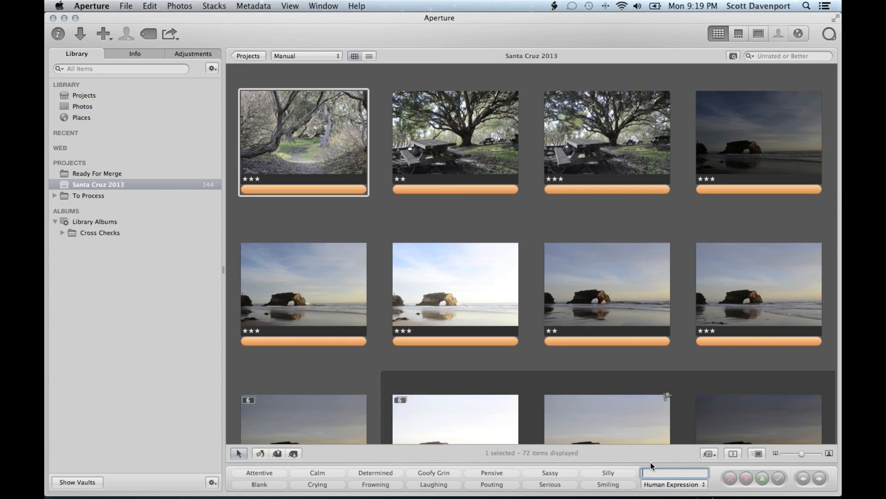
left_click(673, 485)
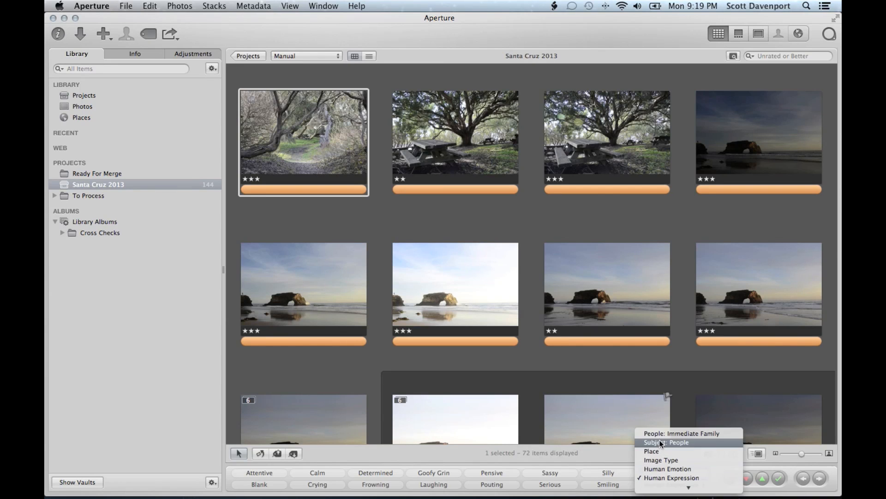
mouse_move(671, 443)
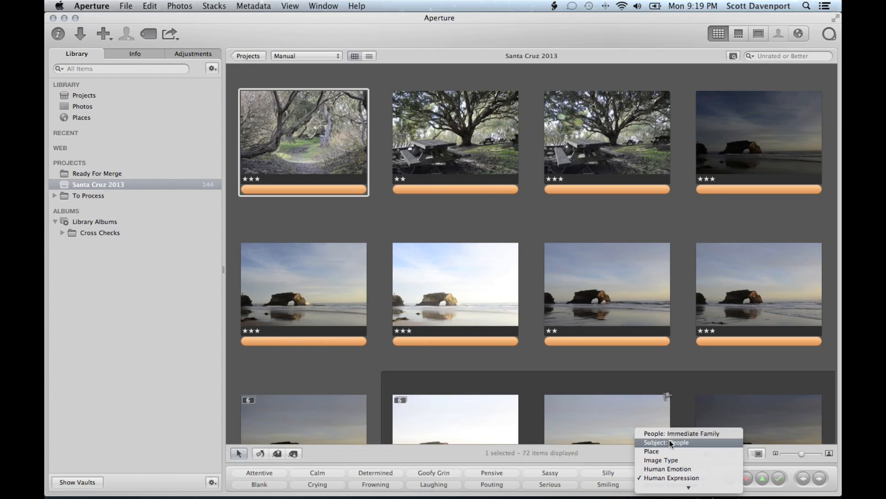
mouse_move(661, 459)
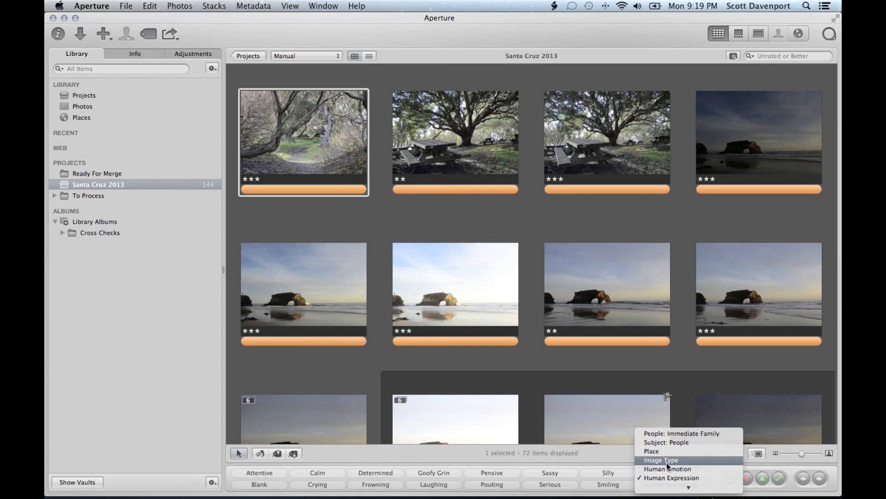
mouse_move(652, 451)
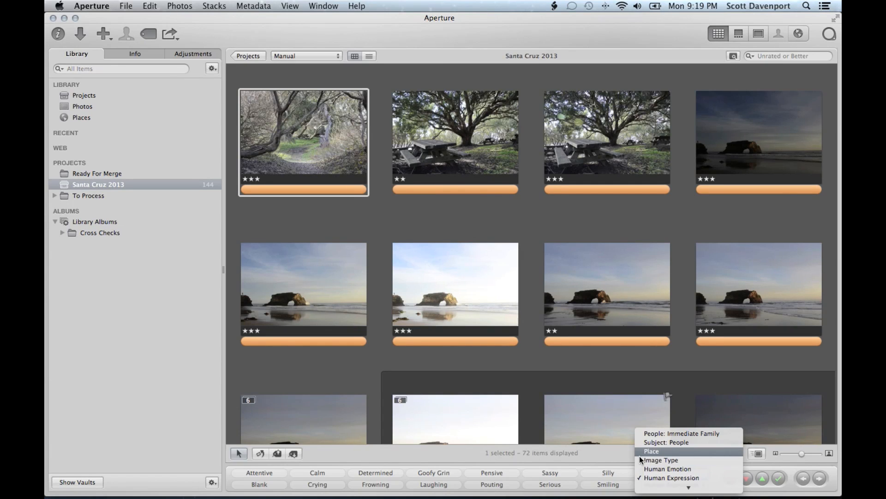
mouse_move(660, 459)
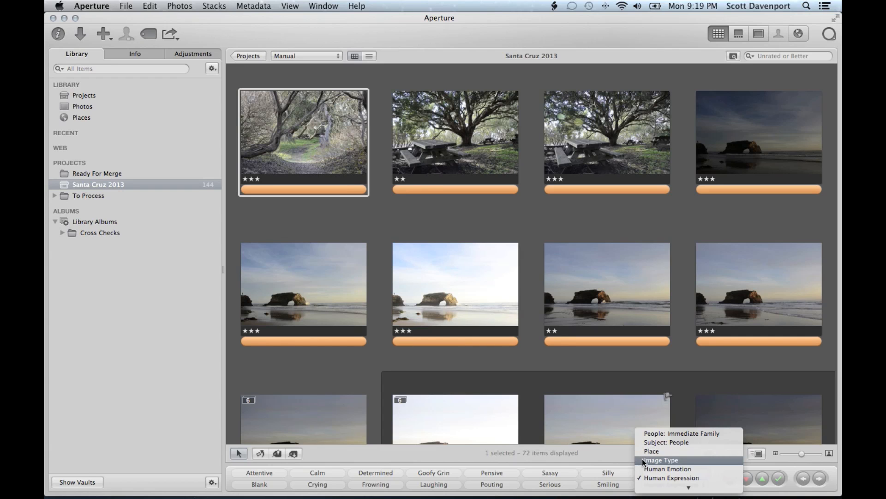
left_click(660, 460)
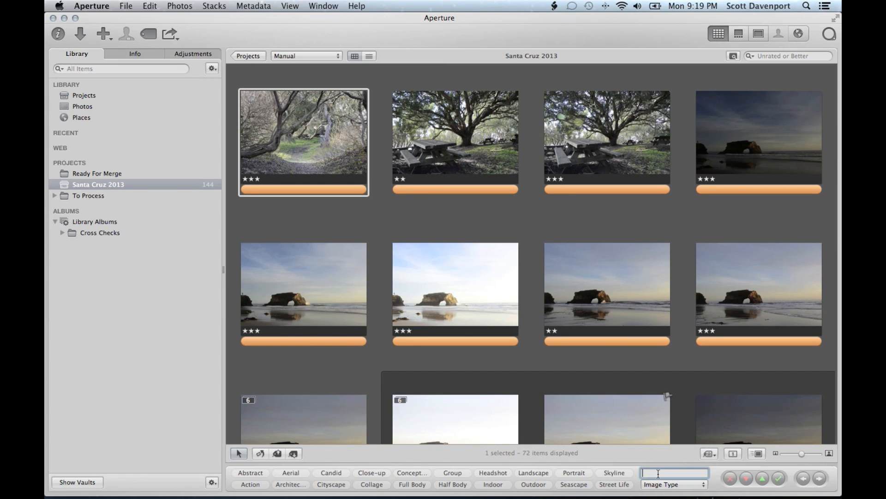
type("sta")
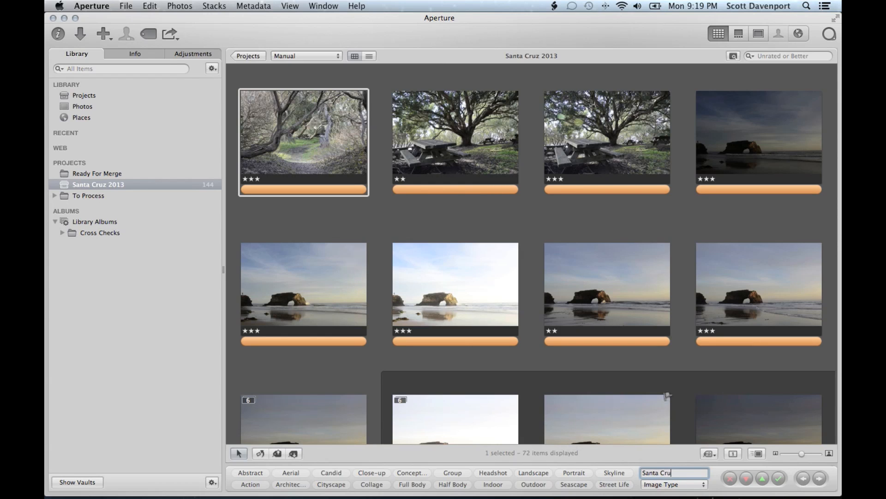
key("backspace")
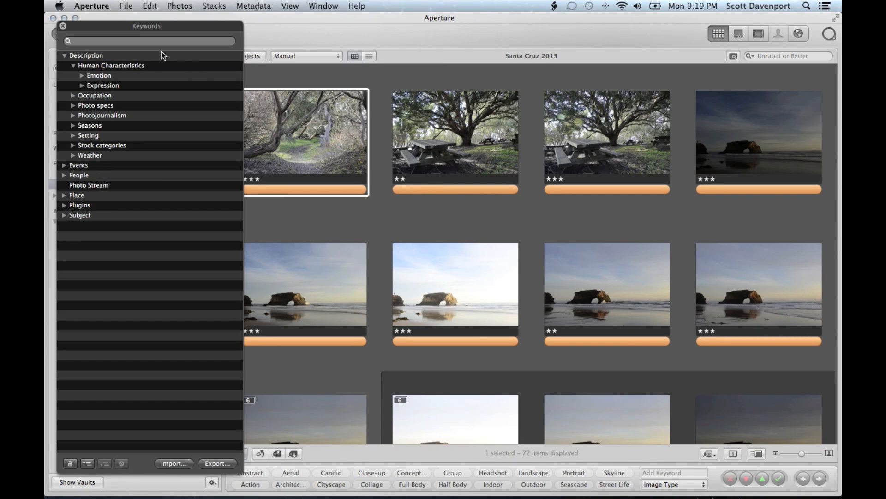
Step: Create a Santa Cruz keyword under Place > North America > United States > California
type("calif")
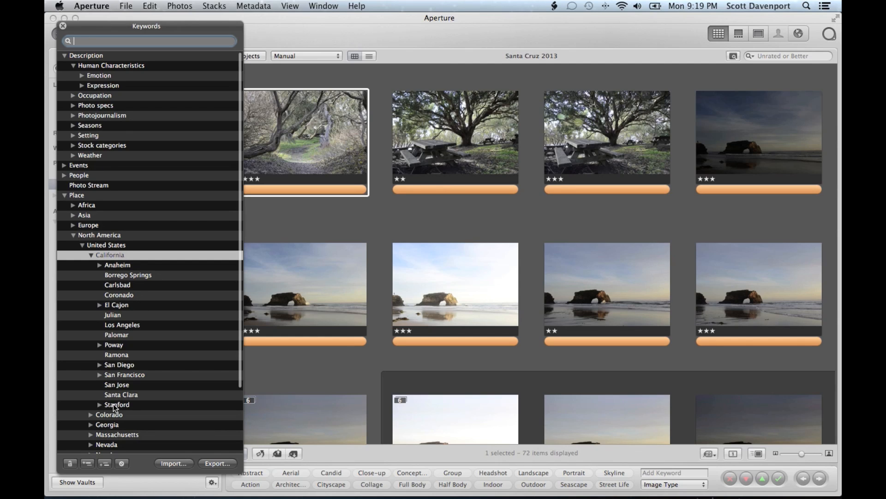
mouse_move(70, 463)
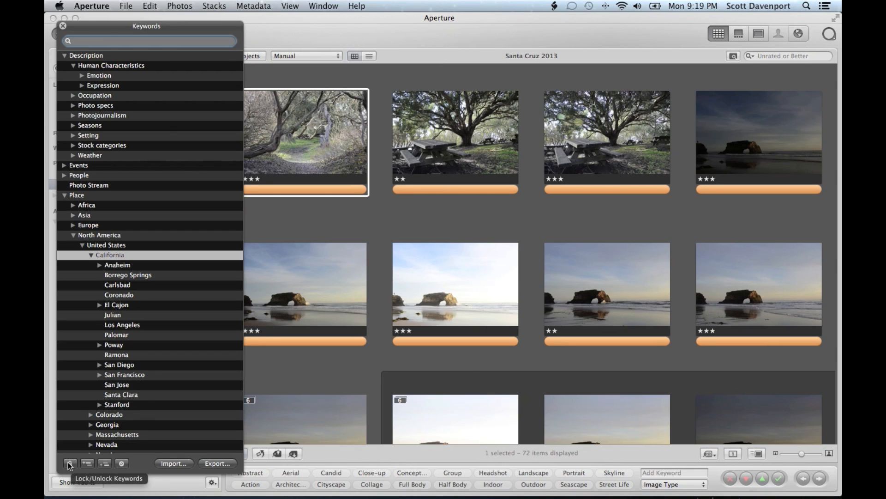
mouse_move(105, 464)
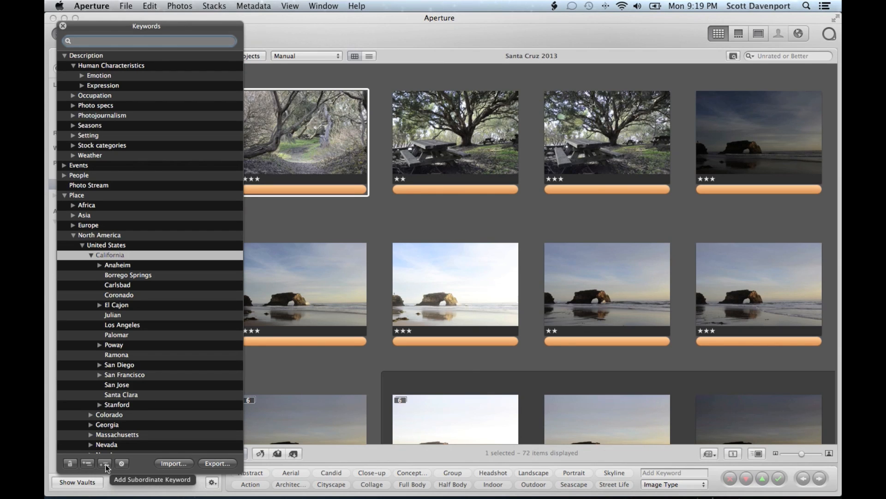
left_click(150, 40)
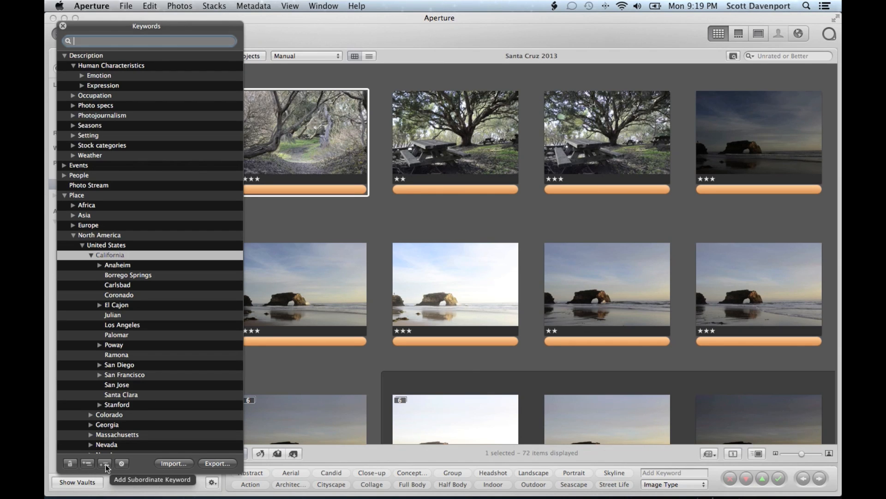
left_click(104, 463)
type("Santa Cr")
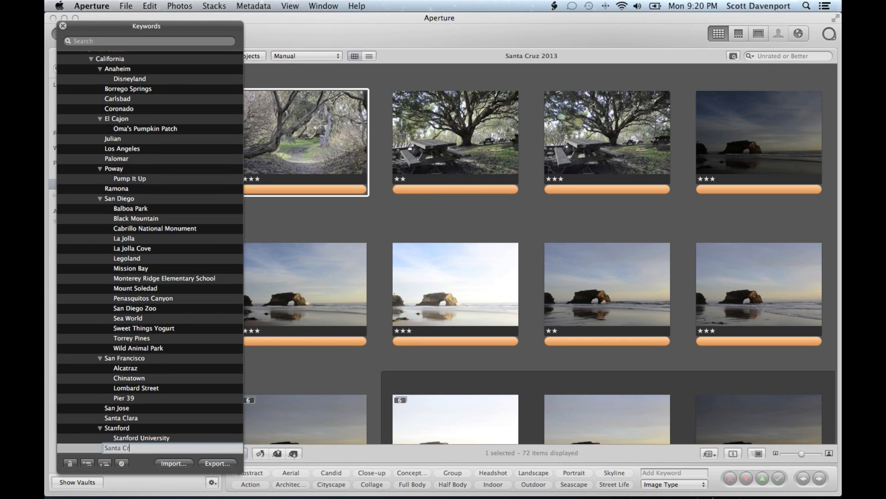
left_click(70, 463)
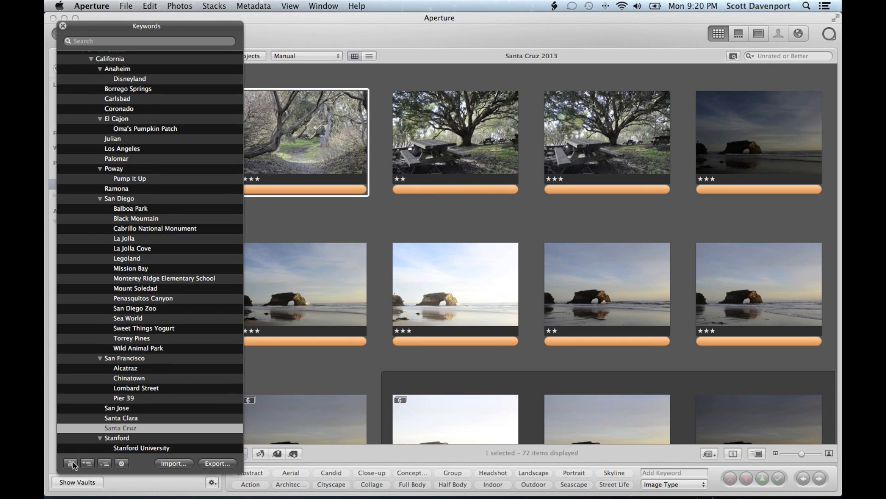
mouse_move(70, 463)
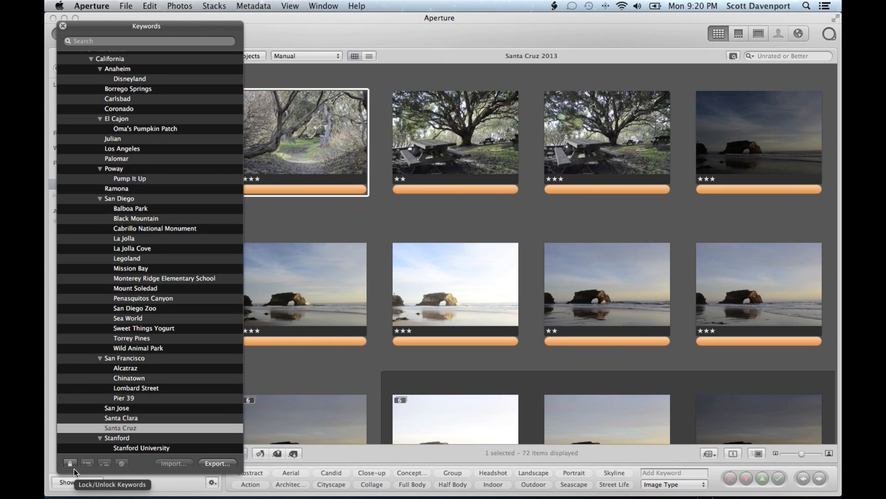
mouse_move(323, 424)
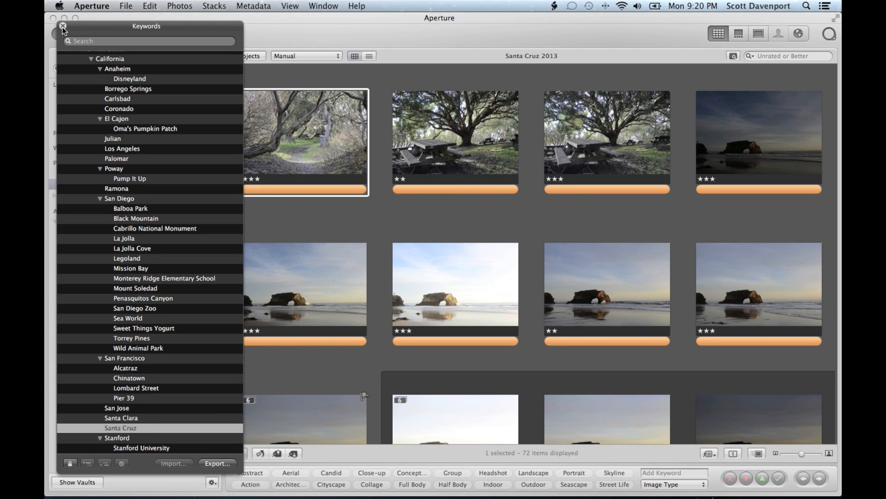
Step: Tag the path photo with the Santa Cruz, Path and Trees keywords
left_click(62, 26)
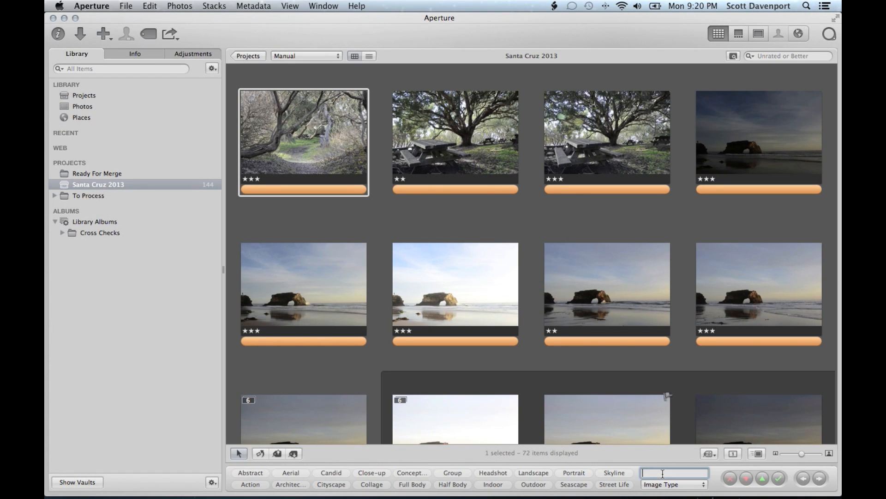
type("santa c")
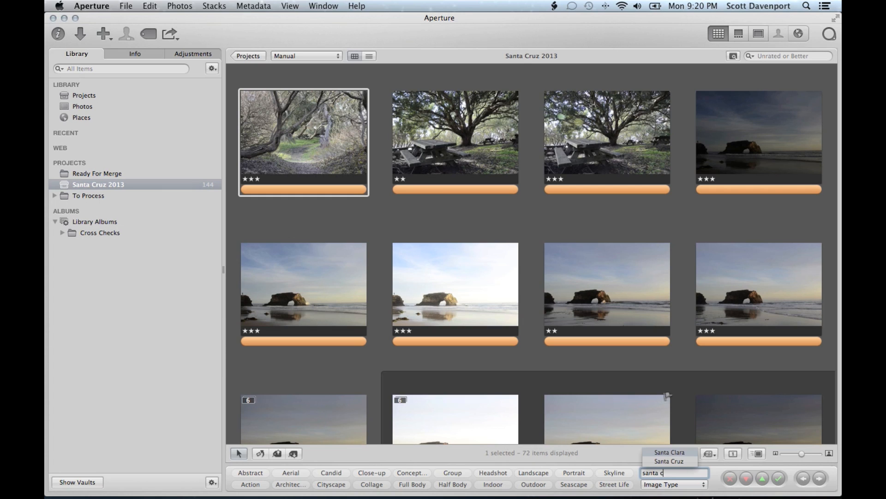
left_click(670, 460)
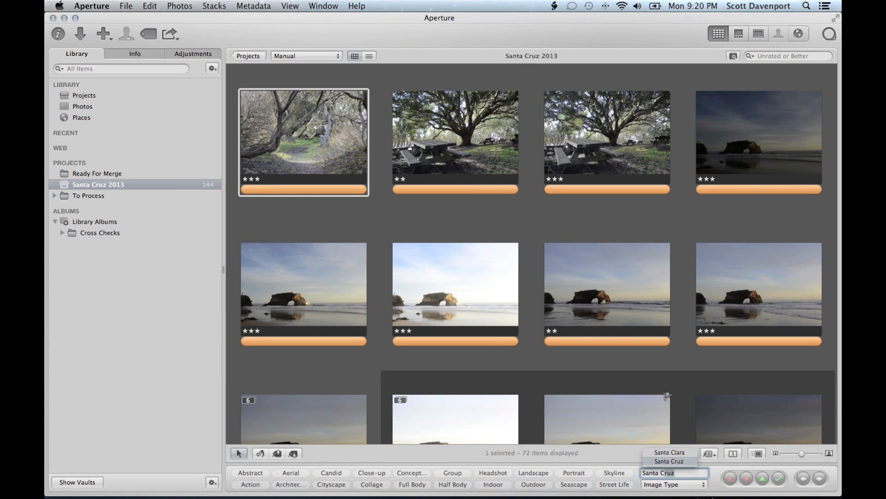
left_click(669, 461)
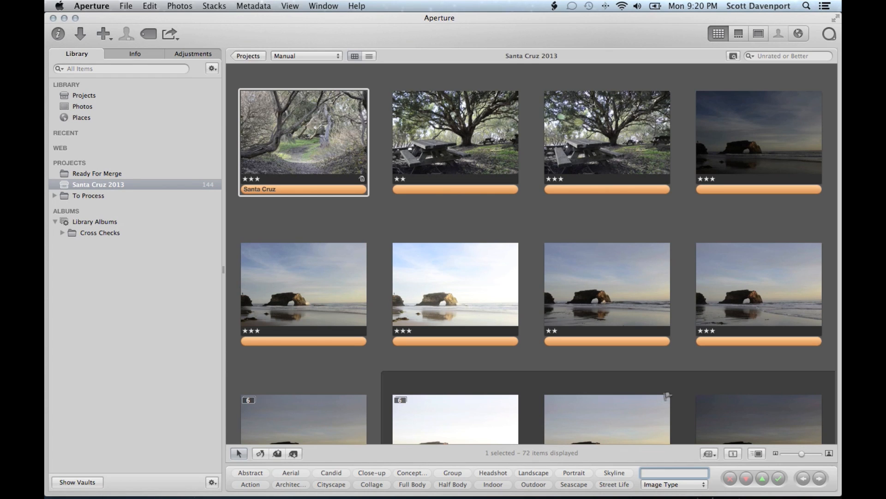
type("Path,")
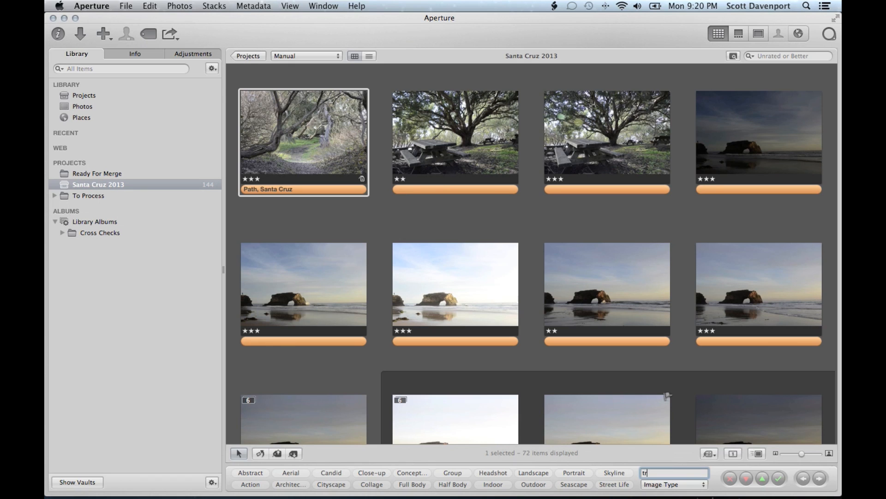
key("Return")
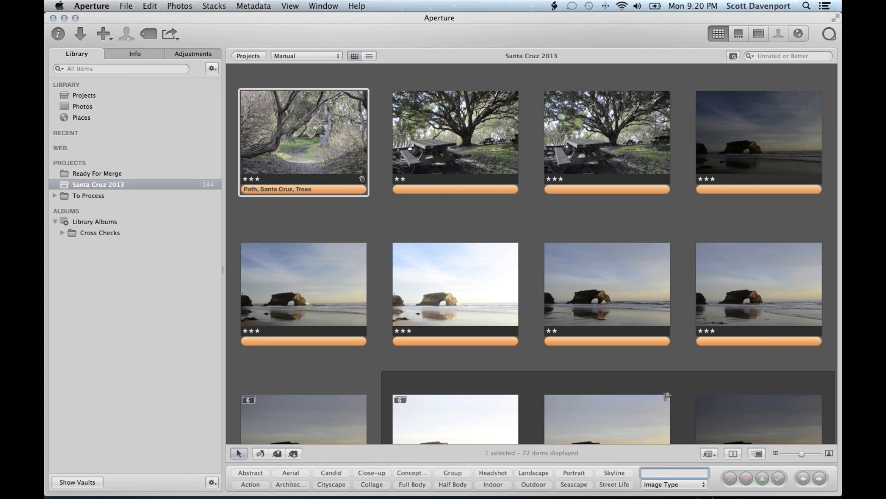
Step: Add the Parks, Outdoor and Landscape keywords to the path photo
type("par")
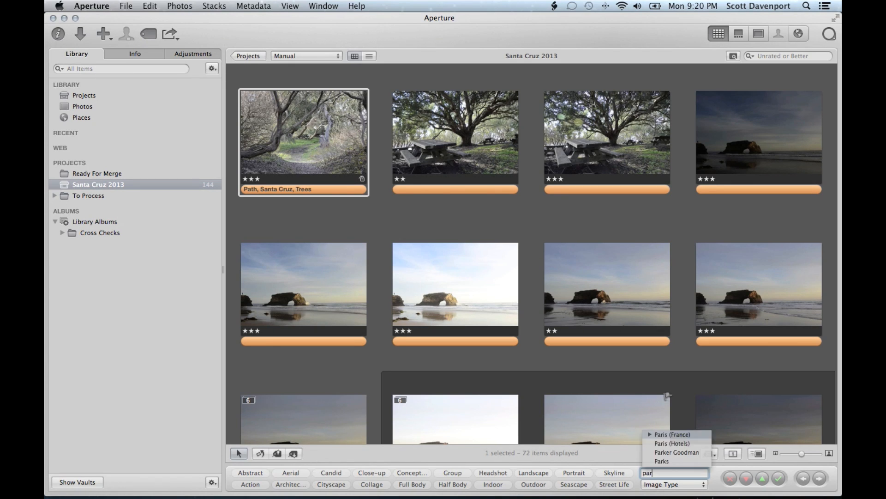
left_click(661, 461)
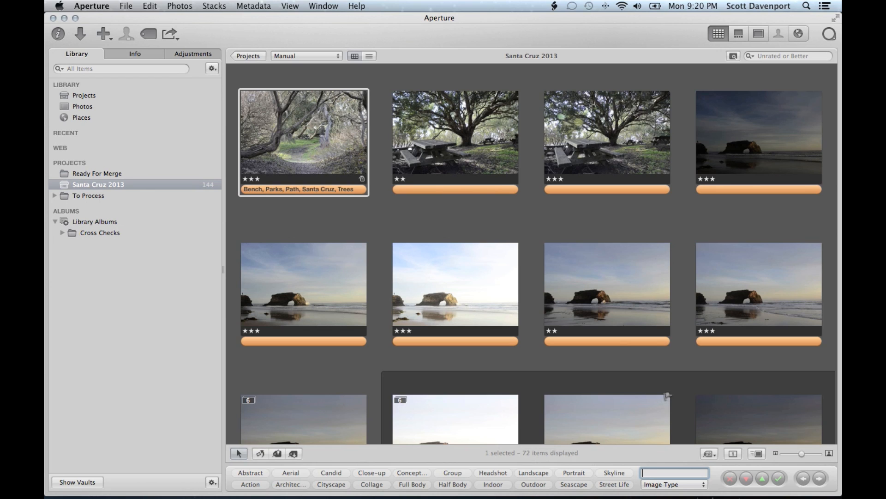
mouse_move(558, 481)
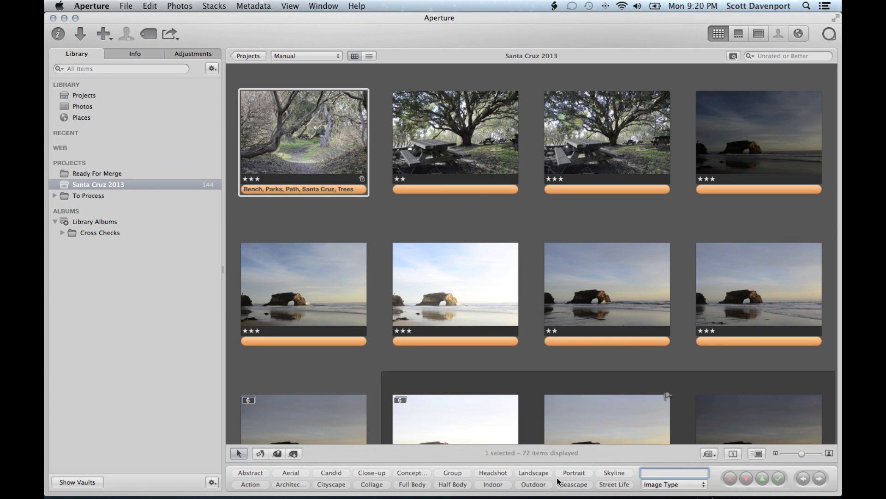
left_click(532, 483)
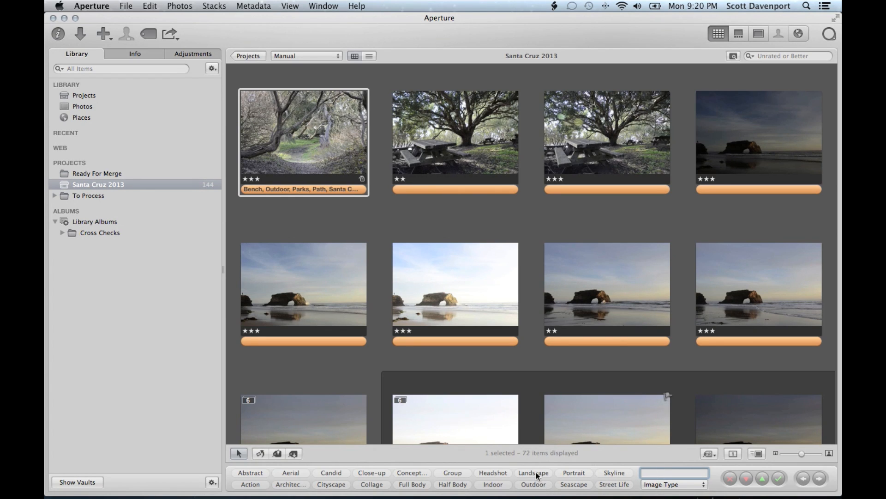
left_click(531, 472)
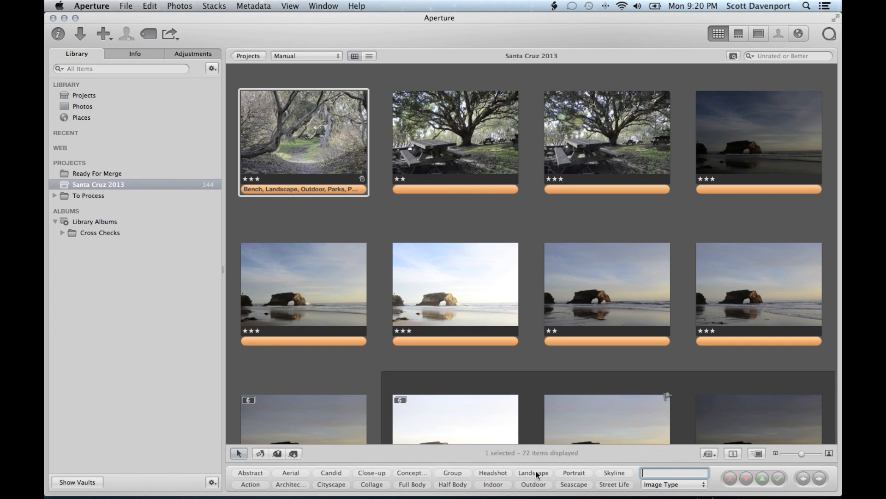
mouse_move(478, 397)
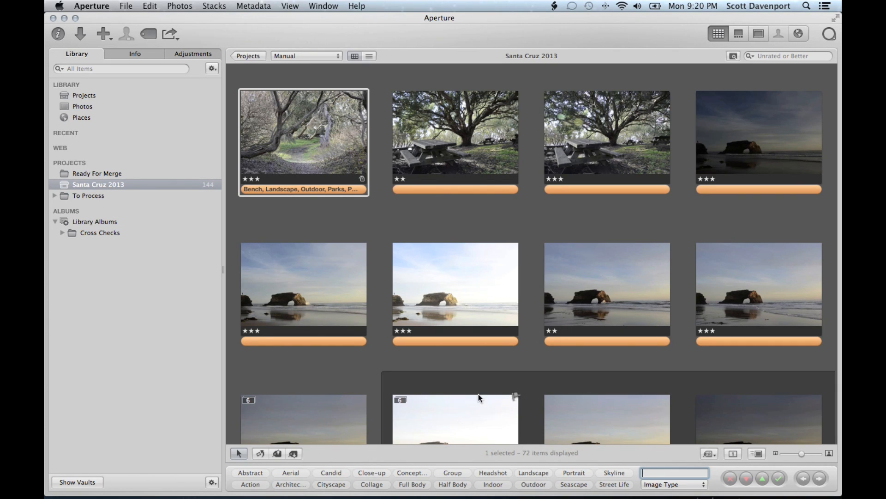
Step: Lift the path photo's metadata without its rating and stamp both picnic-table photos
right_click(304, 141)
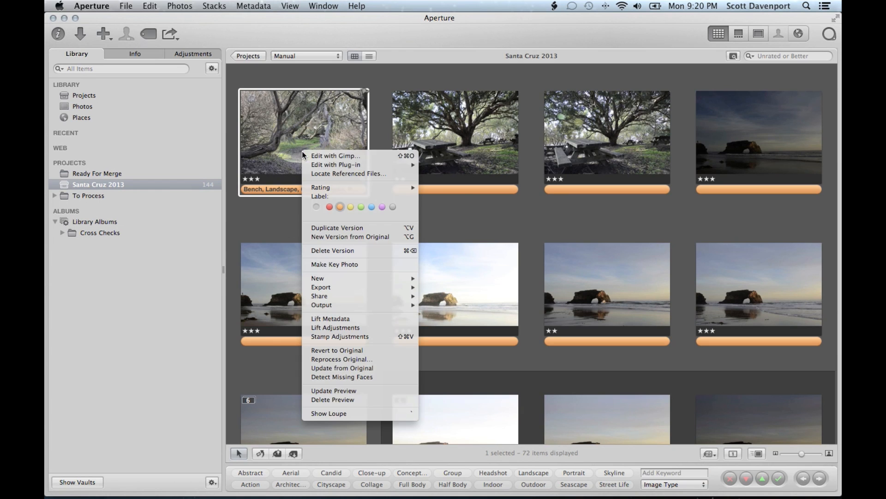
mouse_move(340, 318)
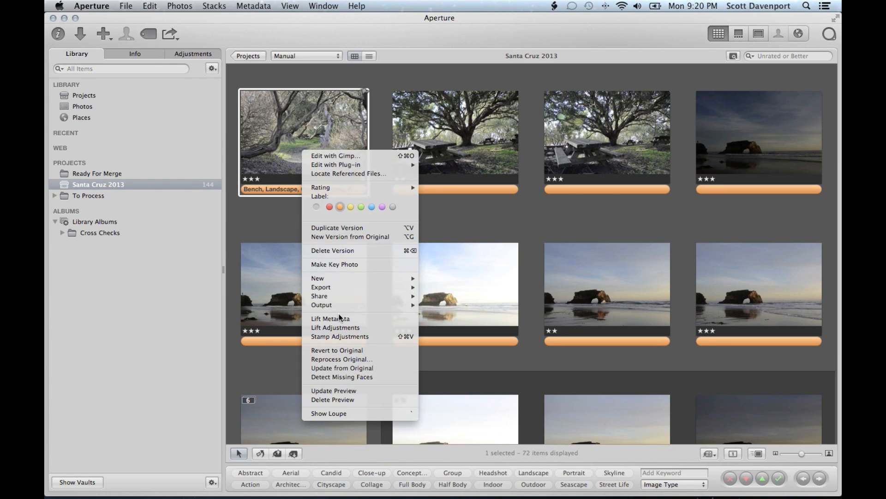
left_click(330, 318)
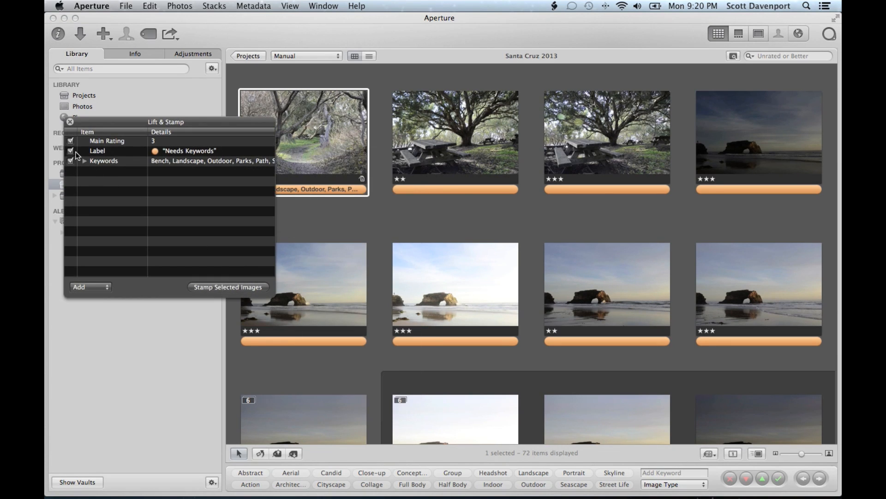
left_click(70, 141)
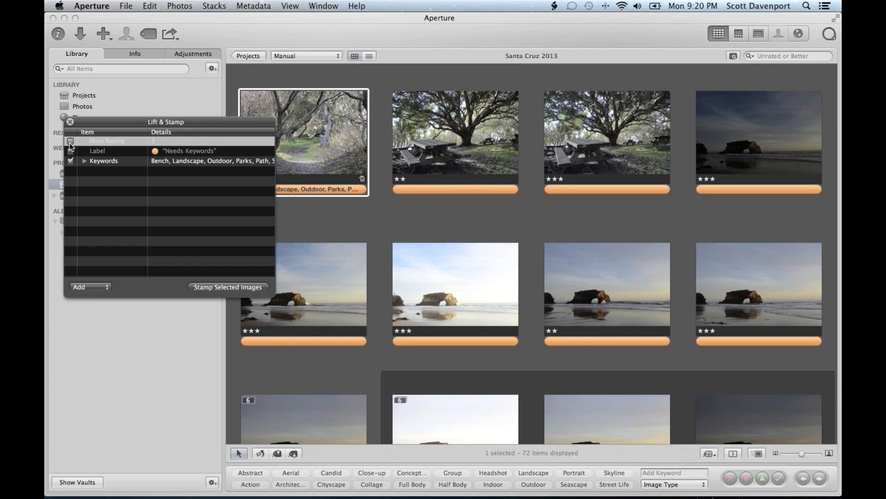
left_click(455, 141)
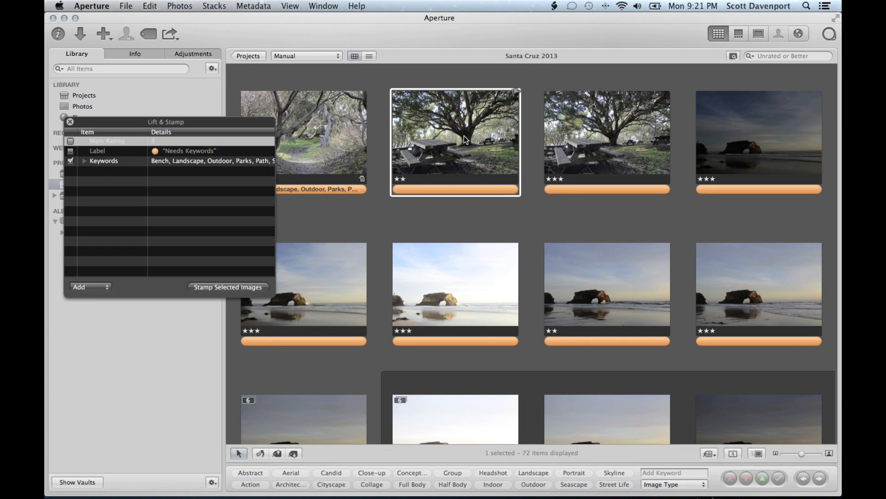
left_click(607, 141)
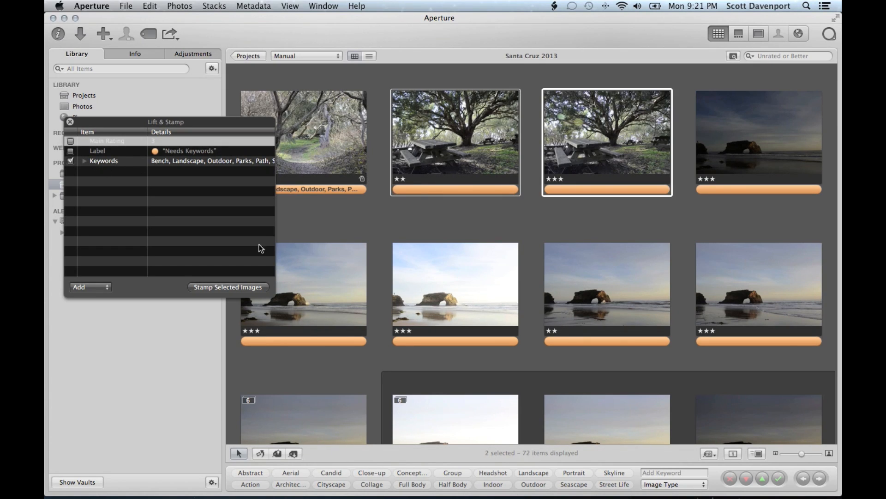
left_click(227, 287)
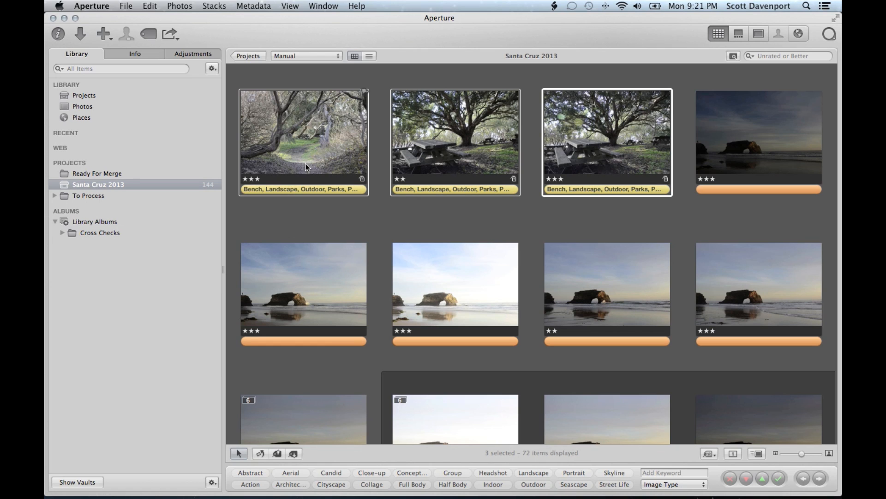
mouse_move(609, 191)
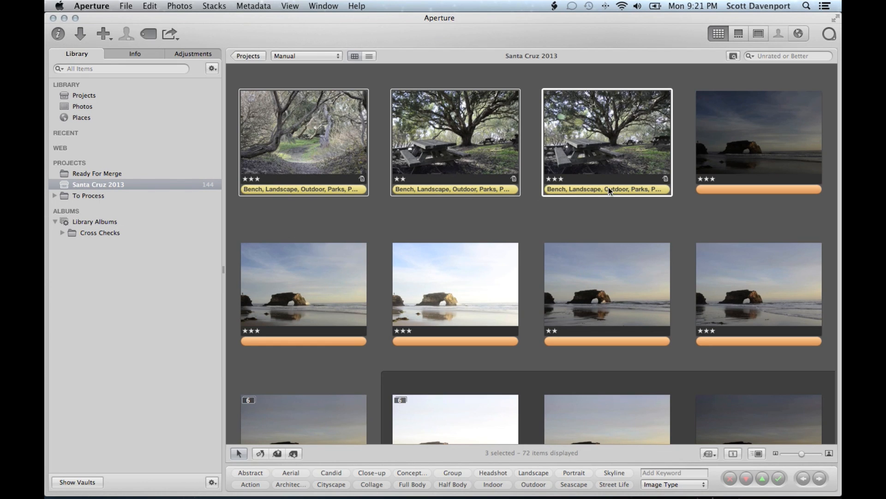
left_click(607, 209)
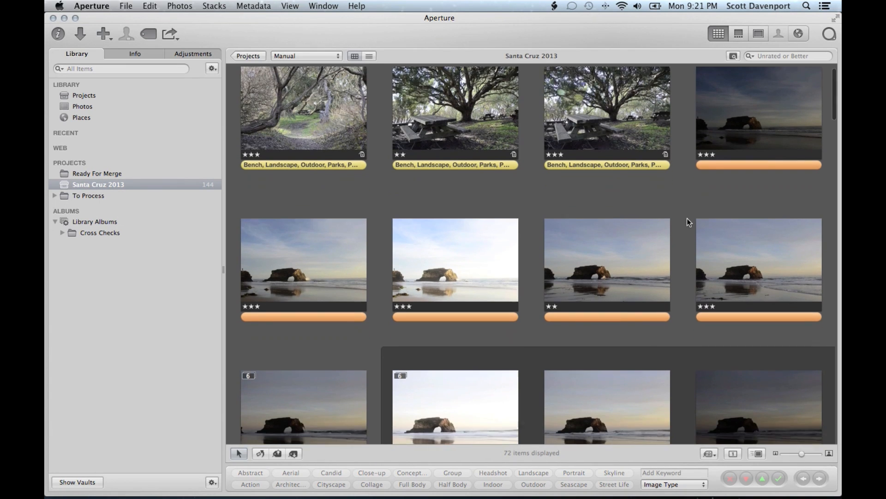
Step: Select the six sunset arch photos and add the Santa Cruz keyword
left_click(758, 115)
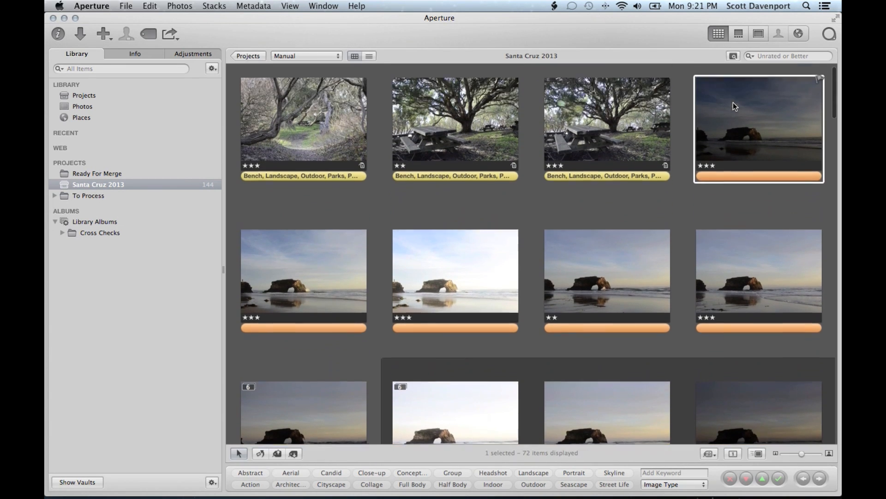
left_click(303, 273)
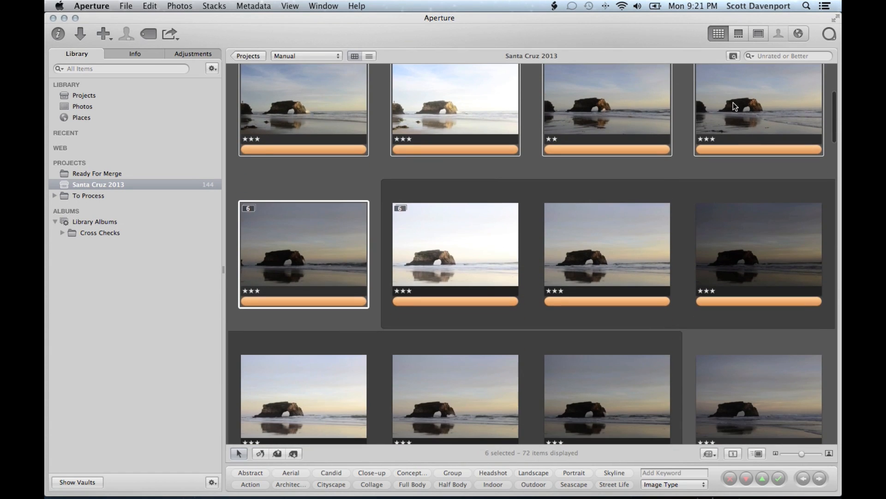
scroll("up", 3)
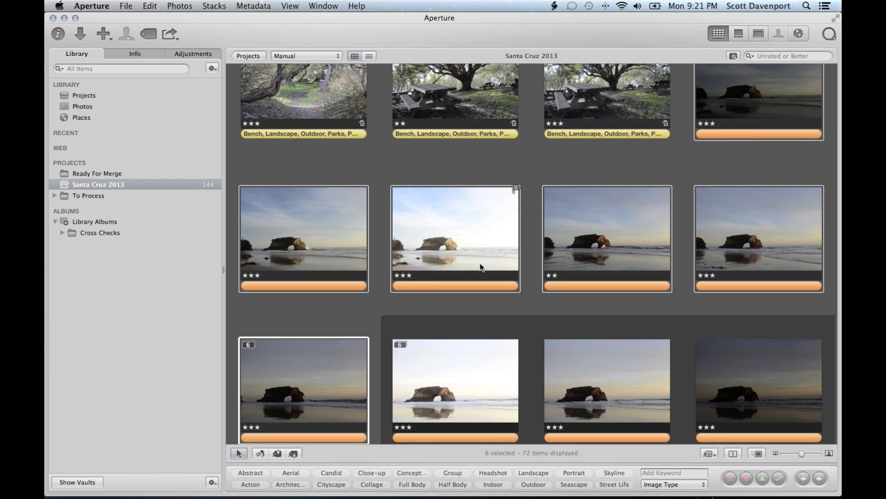
mouse_move(487, 267)
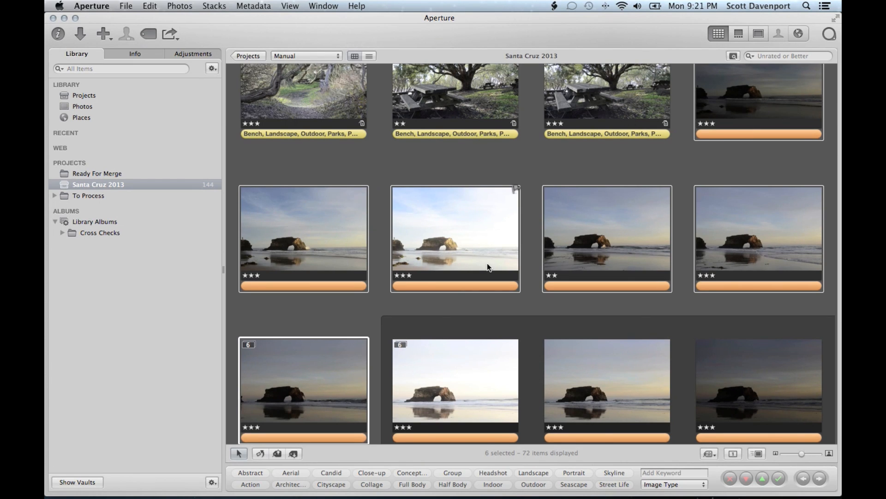
left_click(674, 471)
type("Santa")
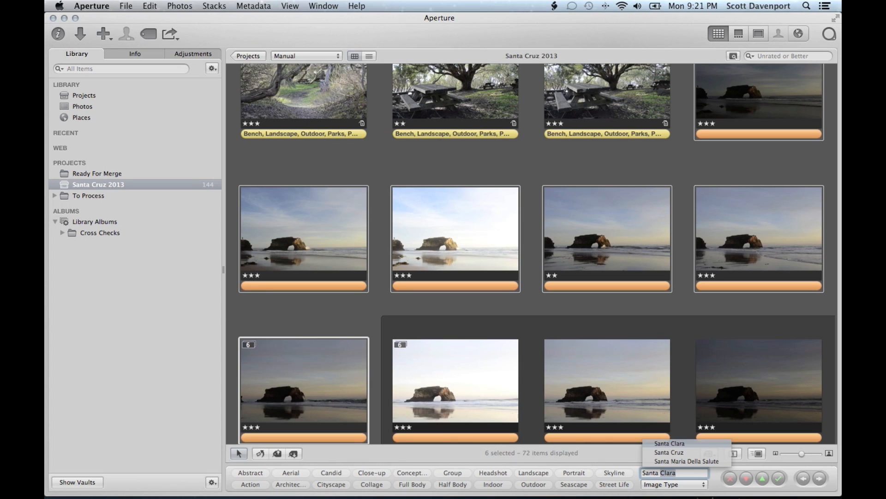
left_click(668, 451)
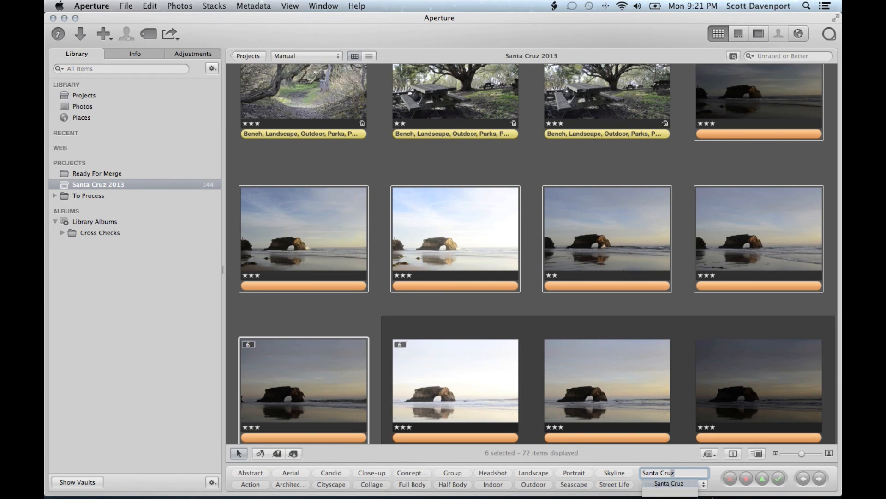
key("Return")
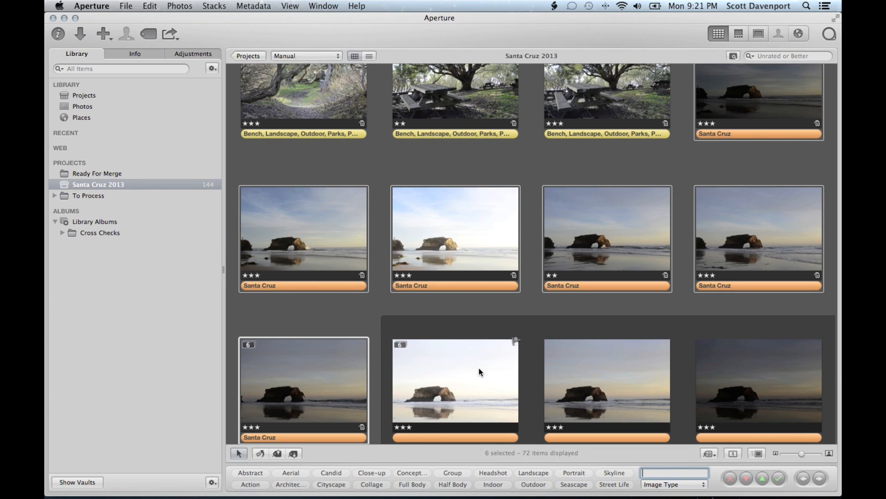
mouse_move(468, 387)
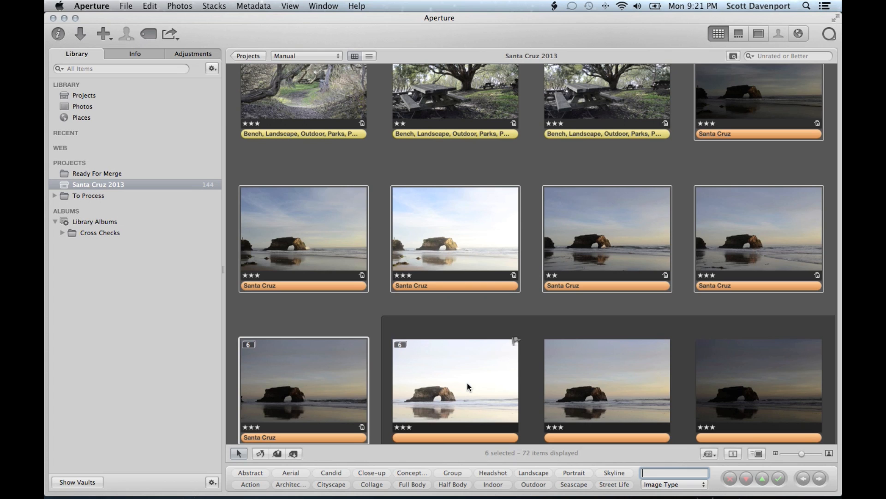
mouse_move(520, 479)
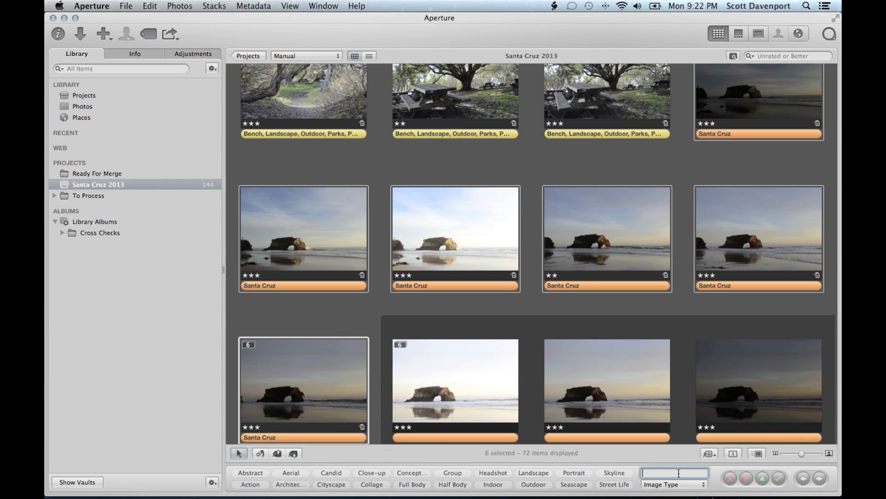
Step: Add Beach, Ocean, Outdoor and Landscape keywords to the sunset arch photos
type("Beach")
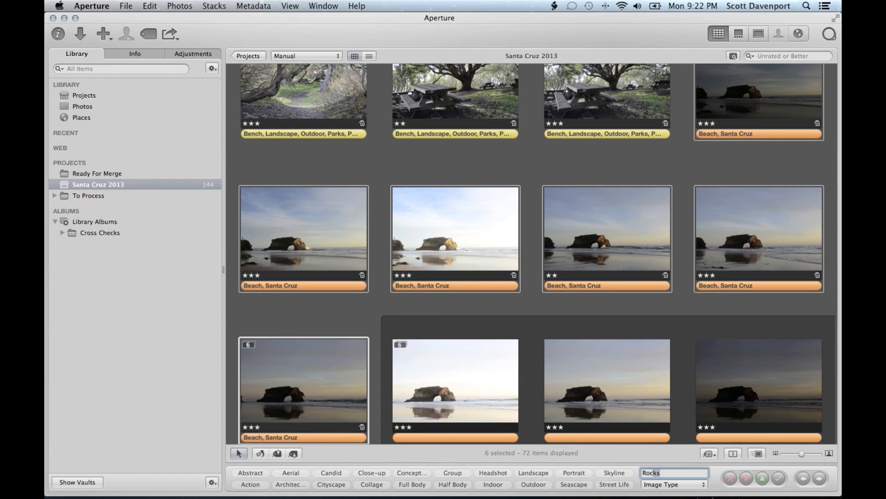
type("ocea")
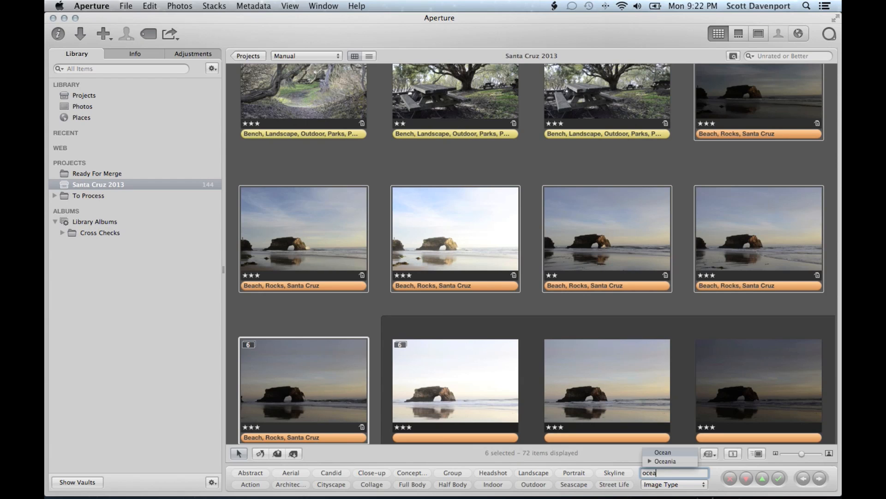
left_click(662, 451)
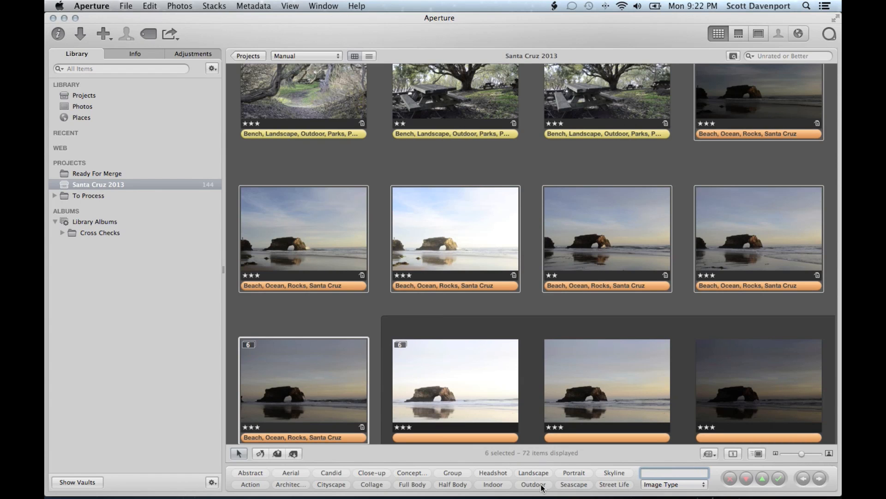
left_click(531, 472)
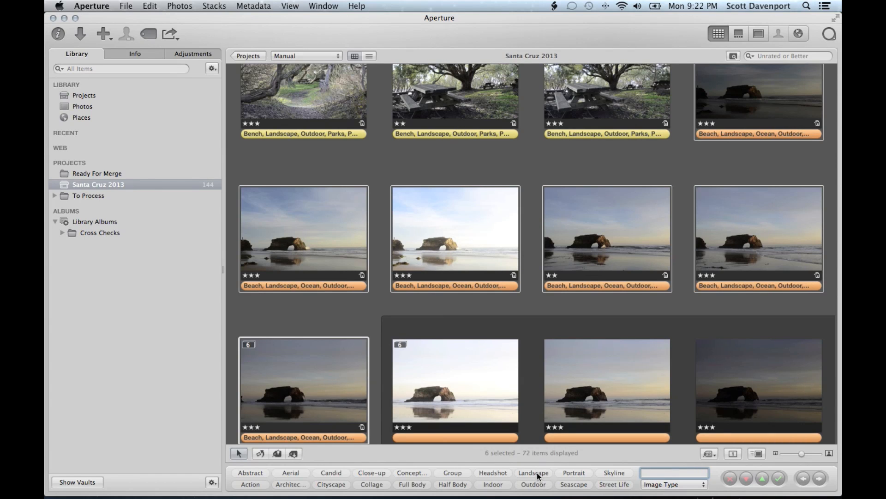
Step: Add the Sky keyword and show the metadata panel's full keyword list
type("w")
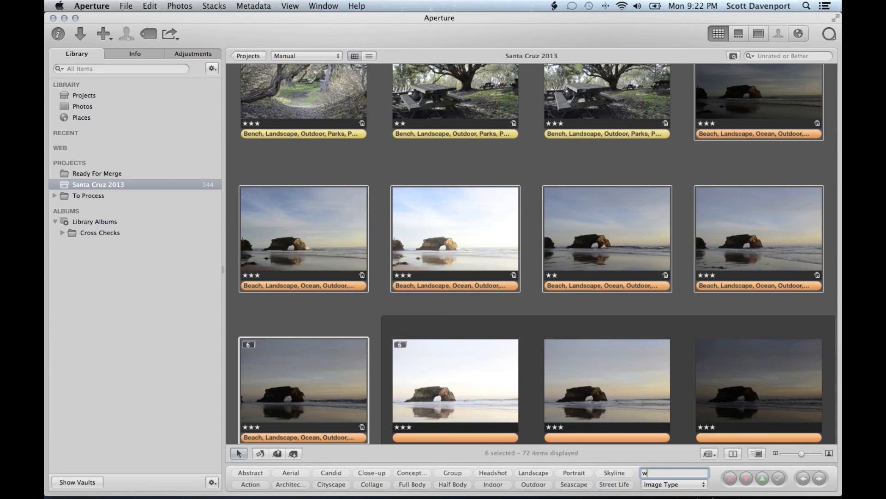
key("backspace")
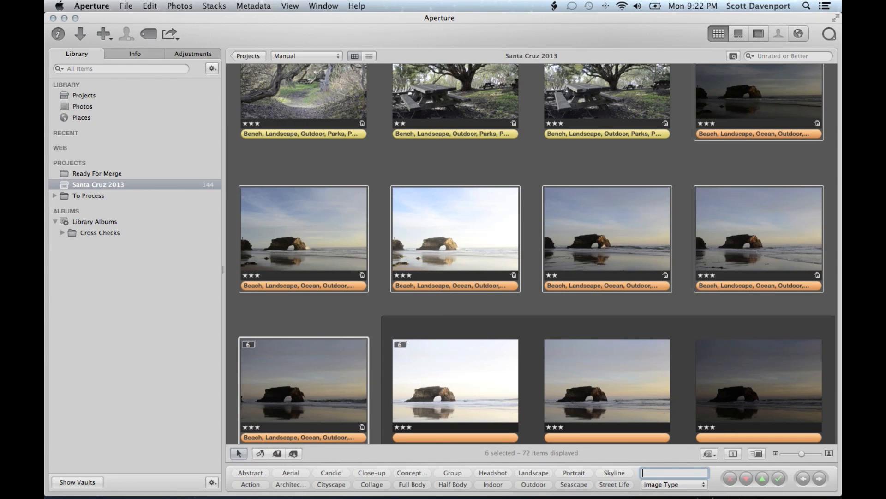
type("Sky")
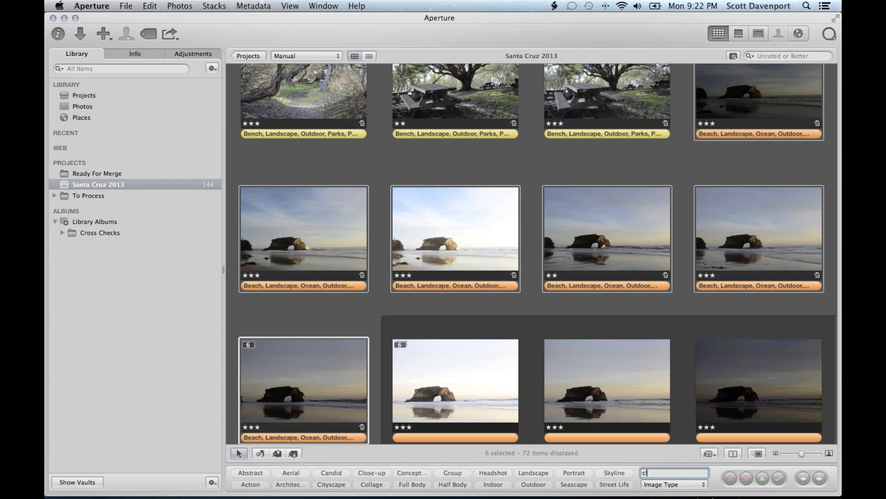
key("Return")
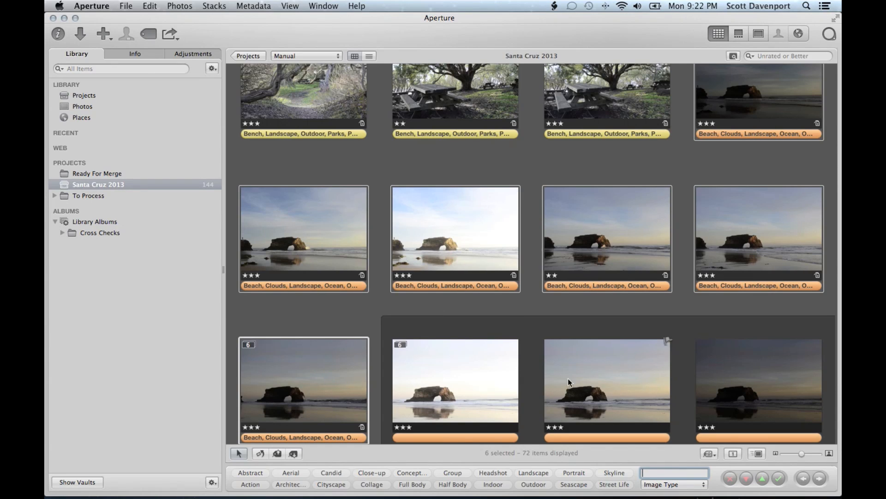
left_click(134, 54)
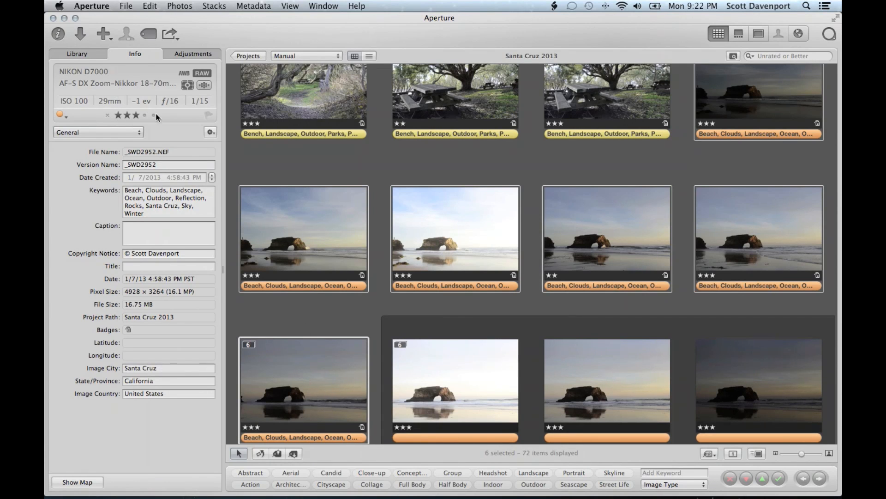
mouse_move(504, 235)
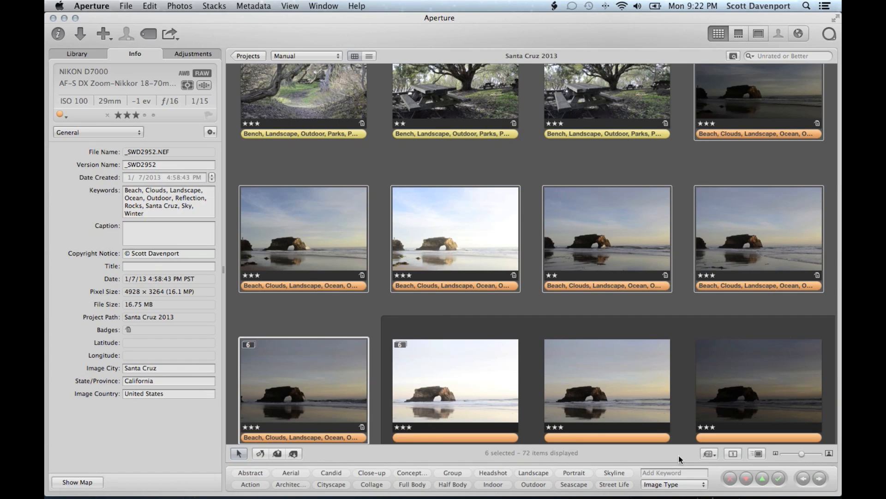
Step: Enter HDR as a keyword for the six bracketed arch-rock photos
type("HDR")
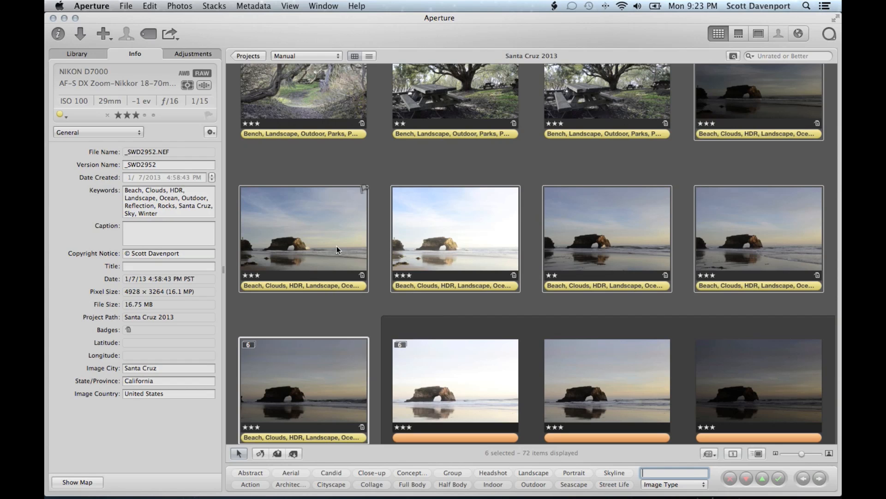
mouse_move(339, 251)
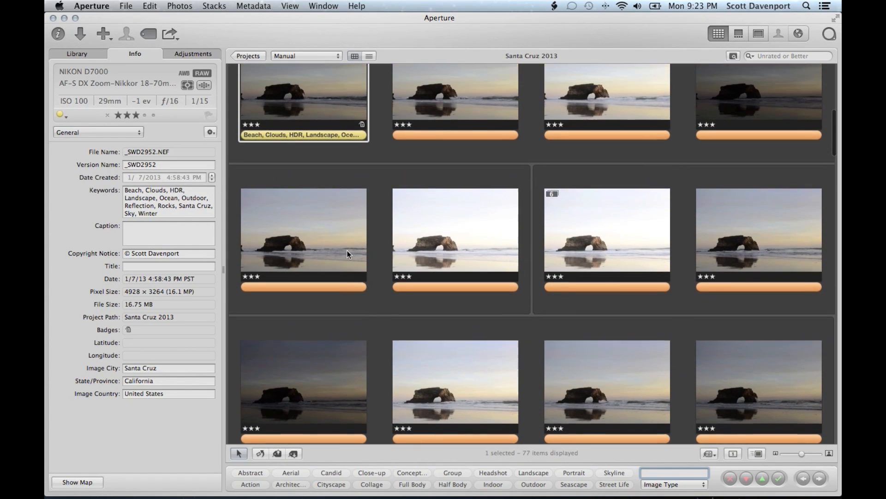
Step: Scroll through the expanded stack of bracketed sunset arch-rock shots
scroll("down", 3)
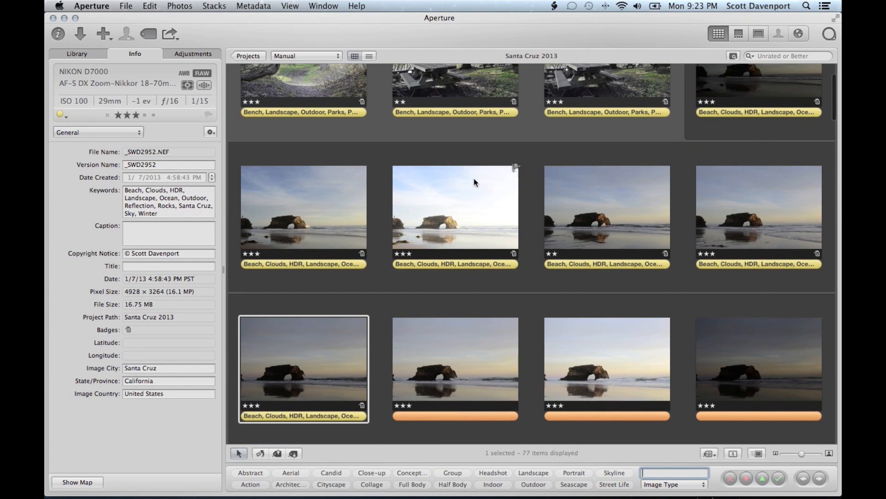
mouse_move(757, 96)
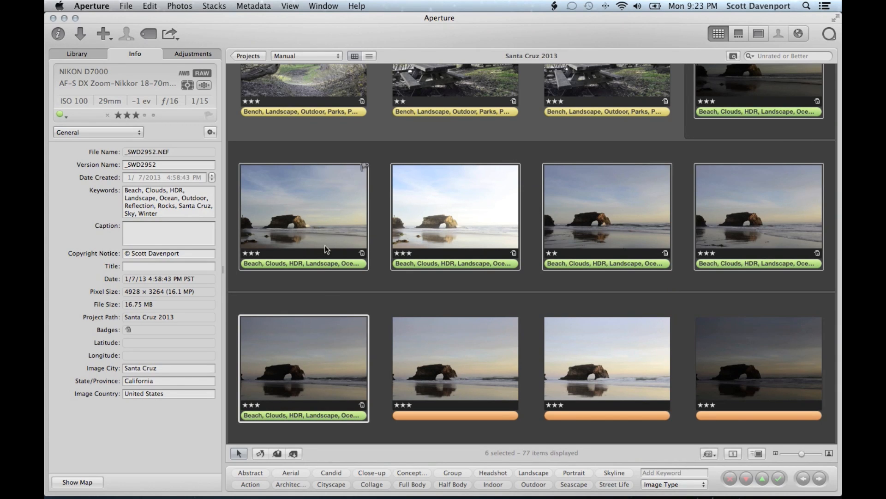
mouse_move(325, 288)
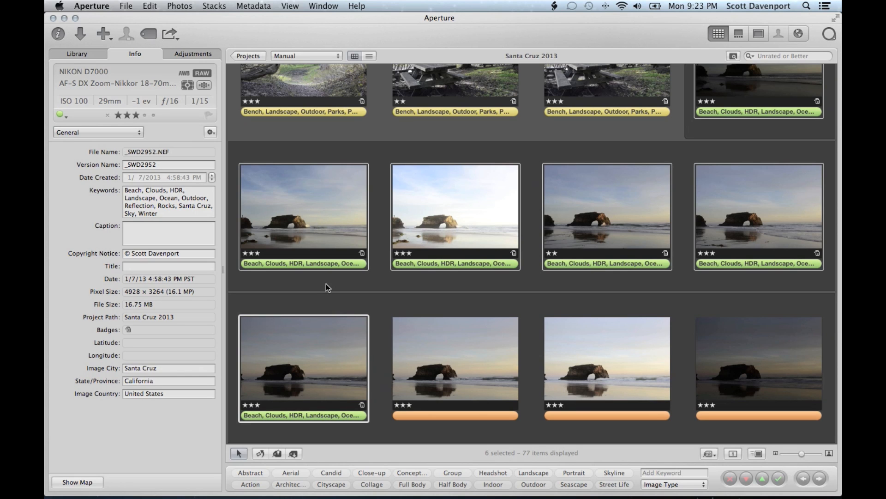
mouse_move(397, 277)
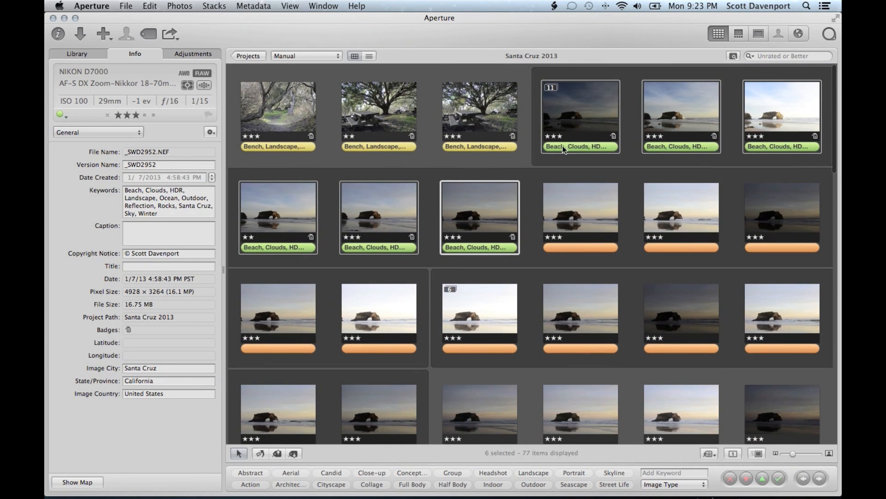
mouse_move(569, 211)
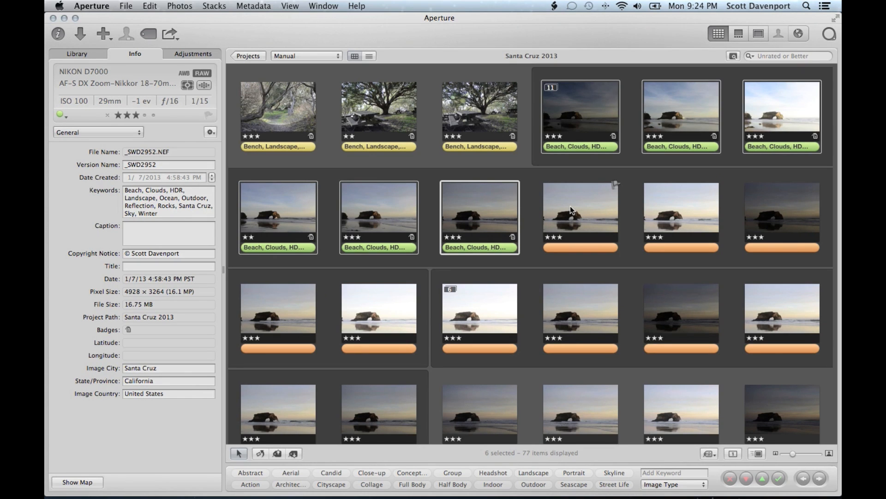
Step: Stack the two picnic-table photos, then select them with the path photo for green labeling
left_click(278, 111)
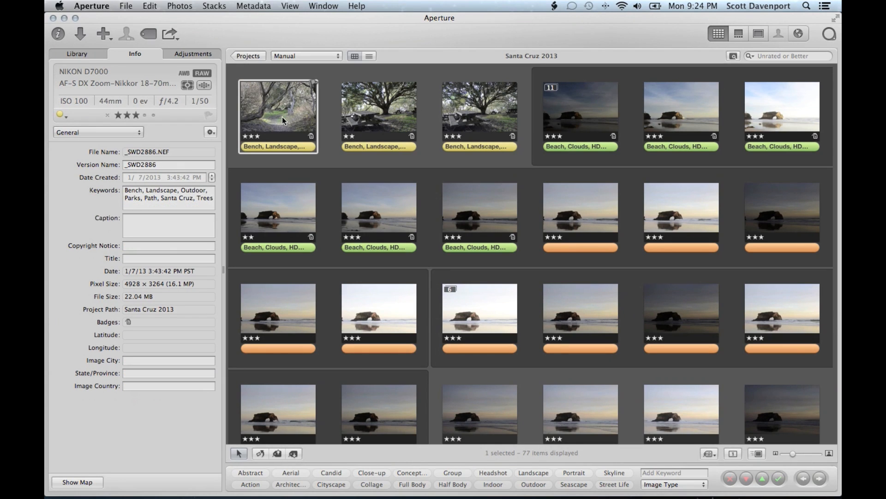
mouse_move(370, 128)
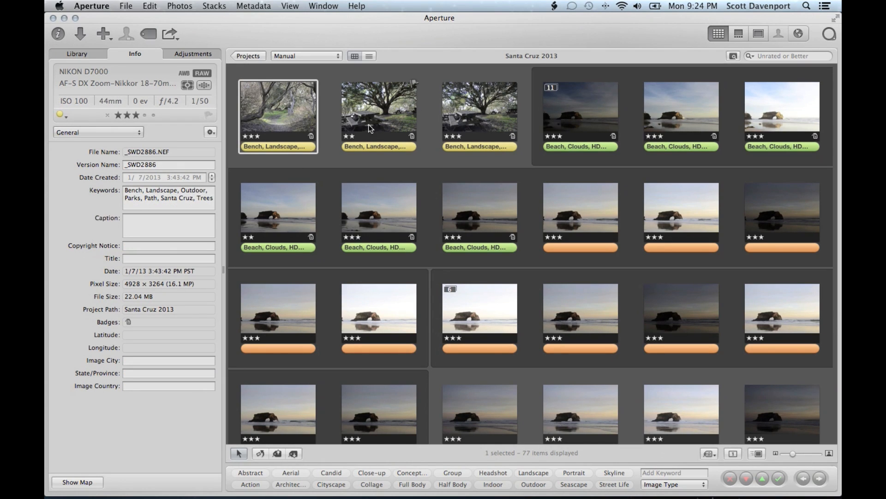
mouse_move(491, 114)
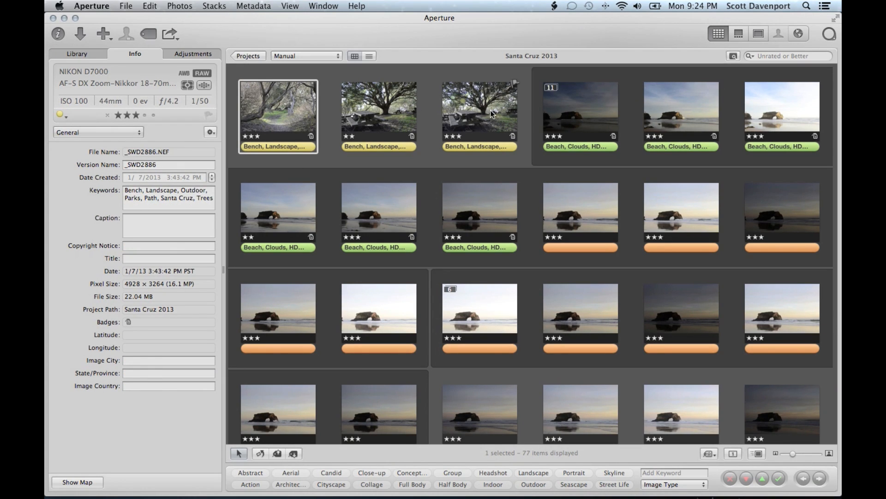
left_click(378, 111)
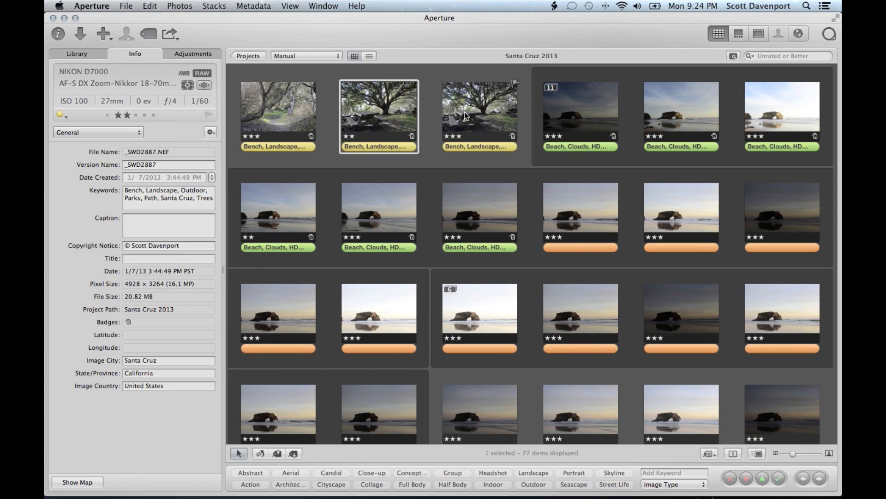
left_click(479, 111)
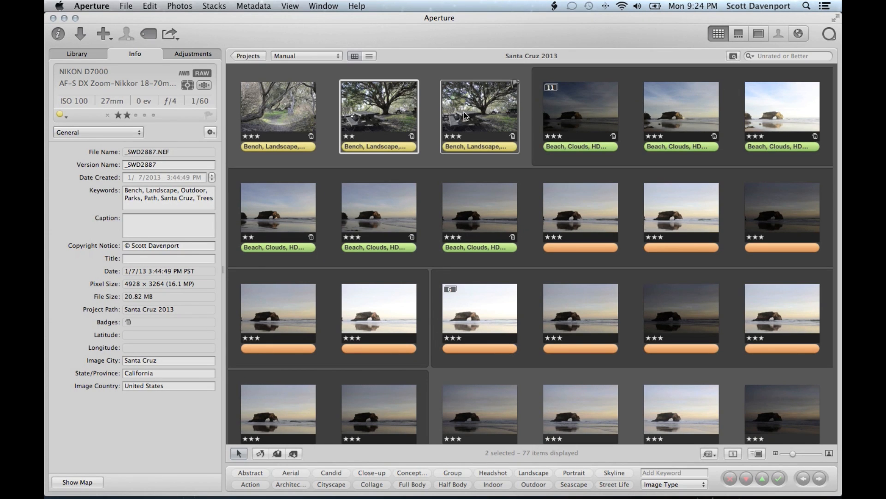
left_click(378, 115)
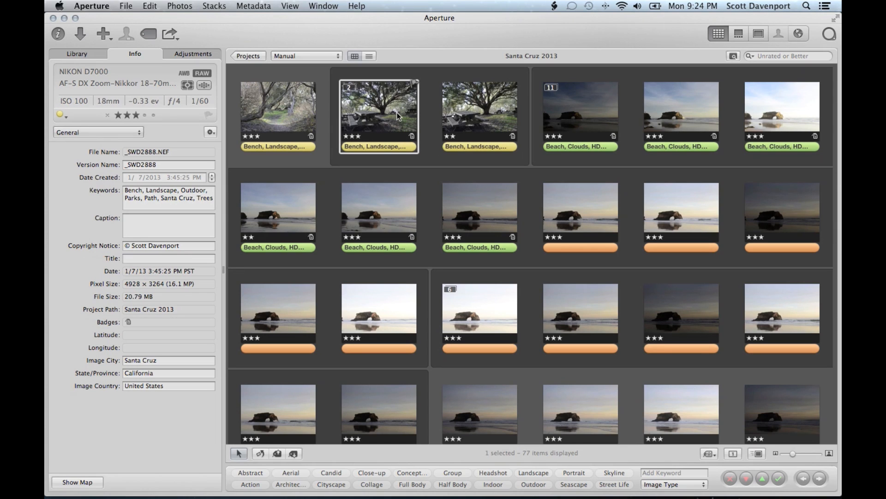
left_click(479, 113)
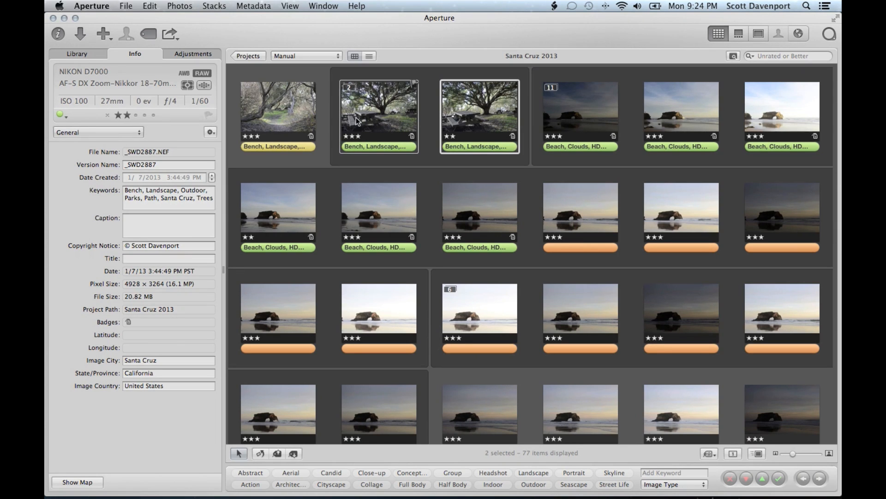
left_click(278, 110)
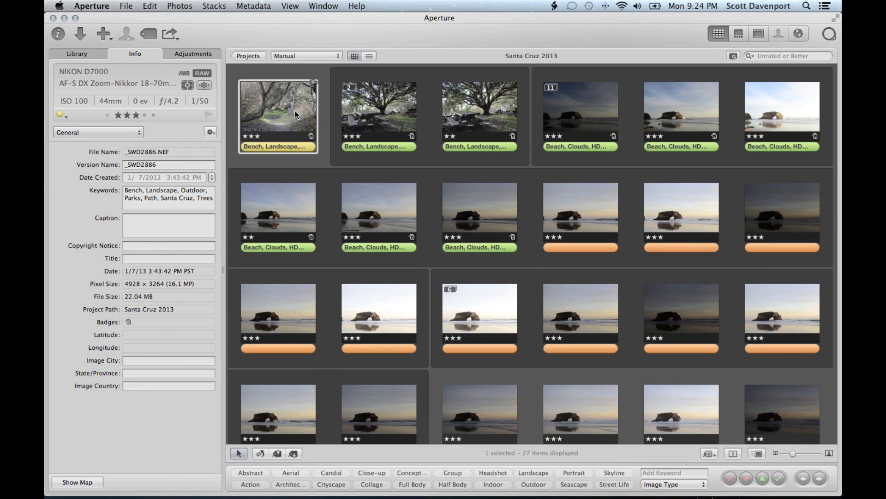
mouse_move(304, 137)
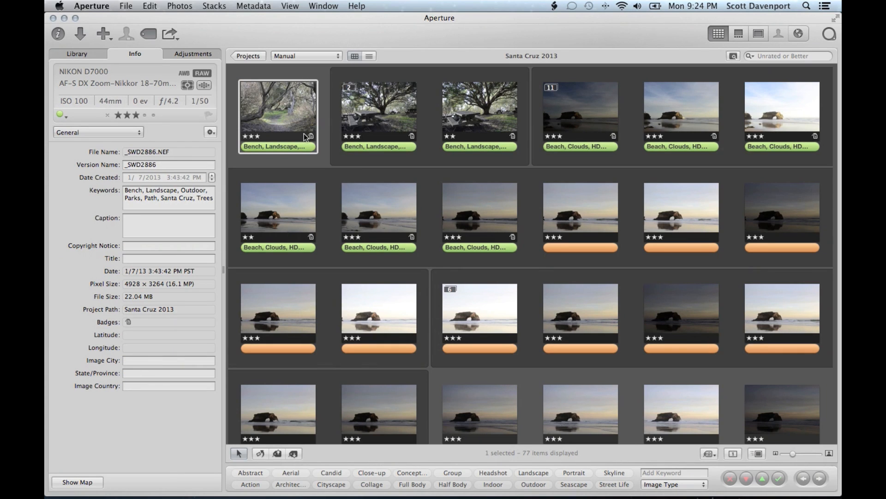
mouse_move(587, 216)
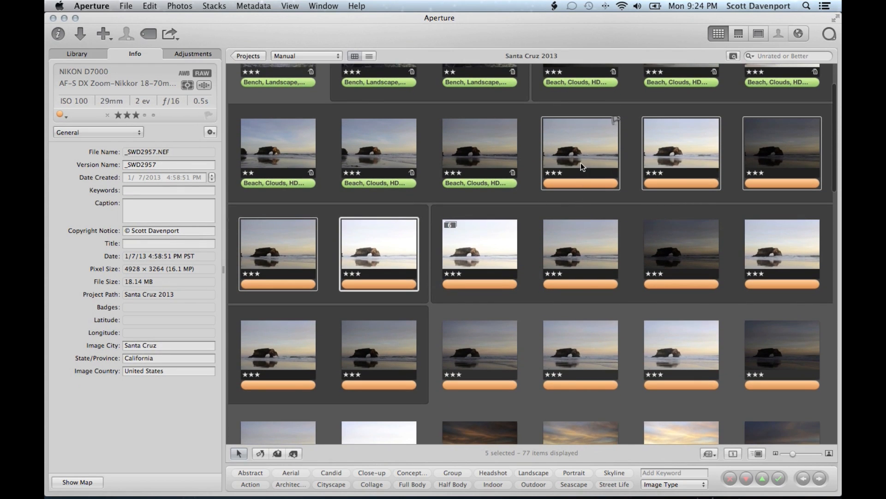
Step: Split the last five arch photos into their own stack, then select the keyworded six-photo stack
right_click(579, 152)
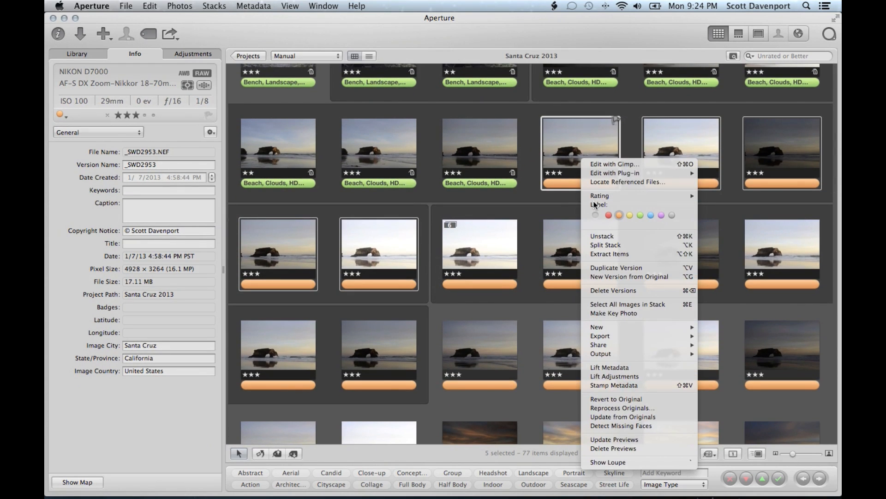
mouse_move(605, 245)
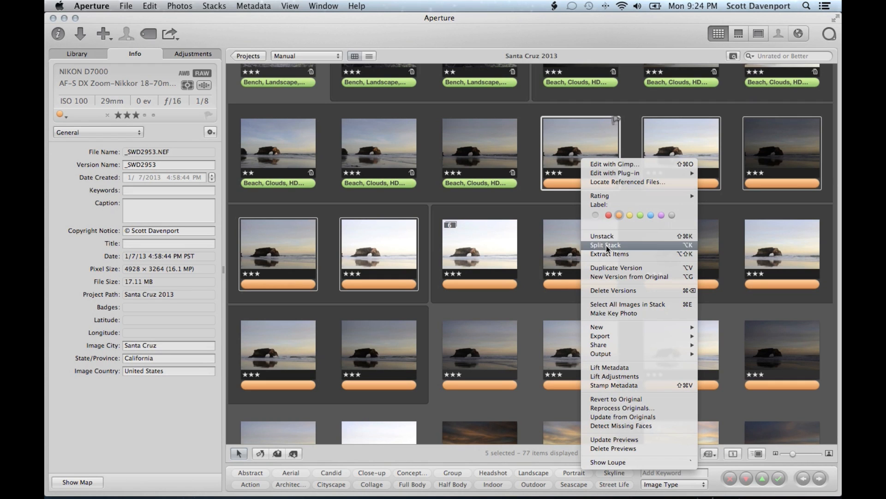
mouse_move(606, 249)
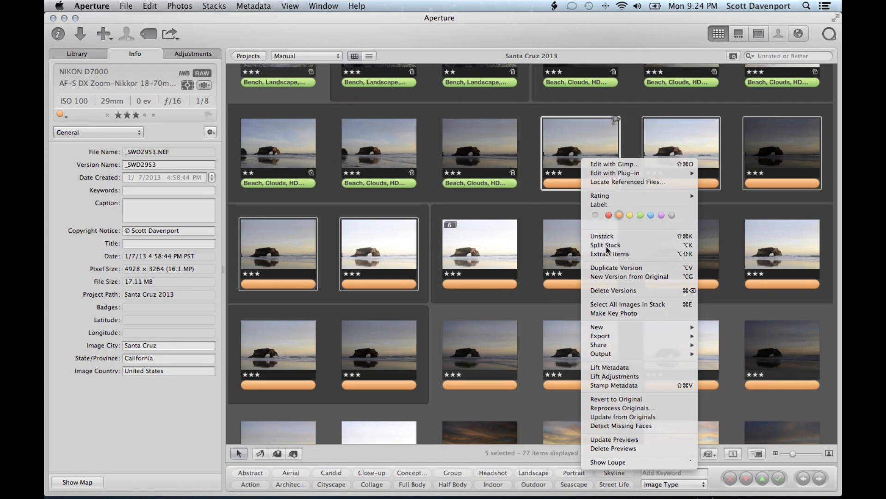
left_click(743, 172)
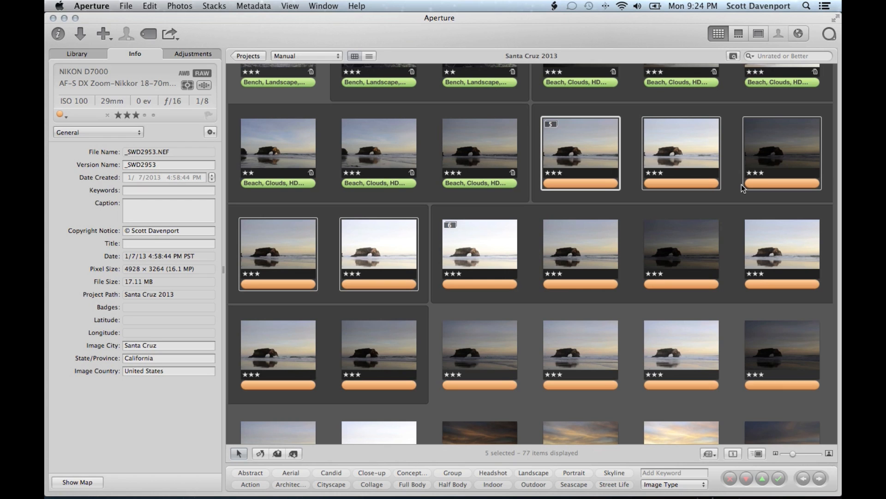
scroll("up", 3)
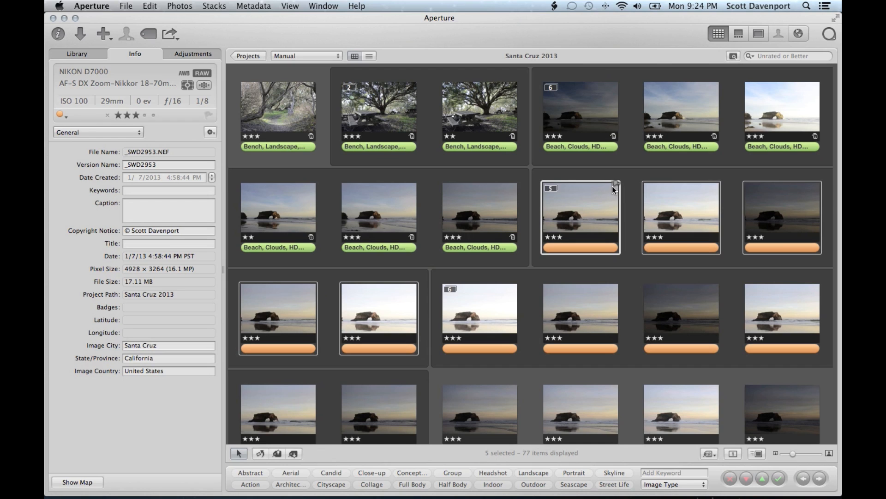
mouse_move(616, 200)
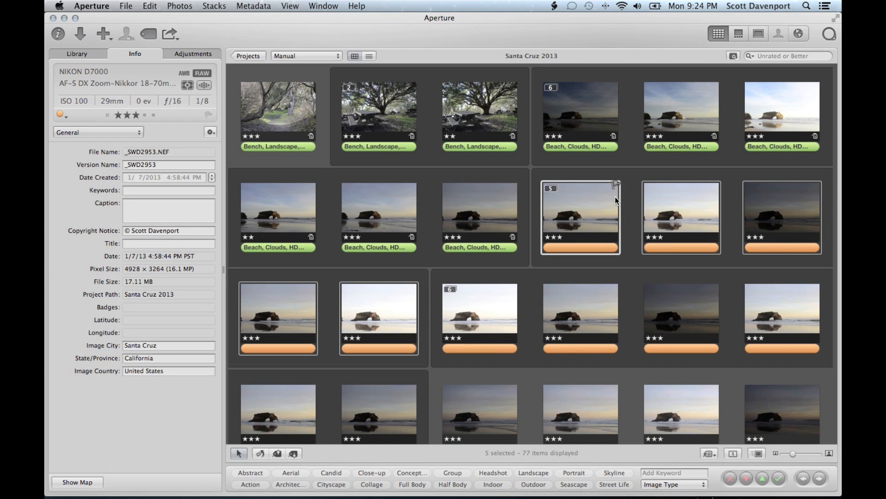
mouse_move(613, 202)
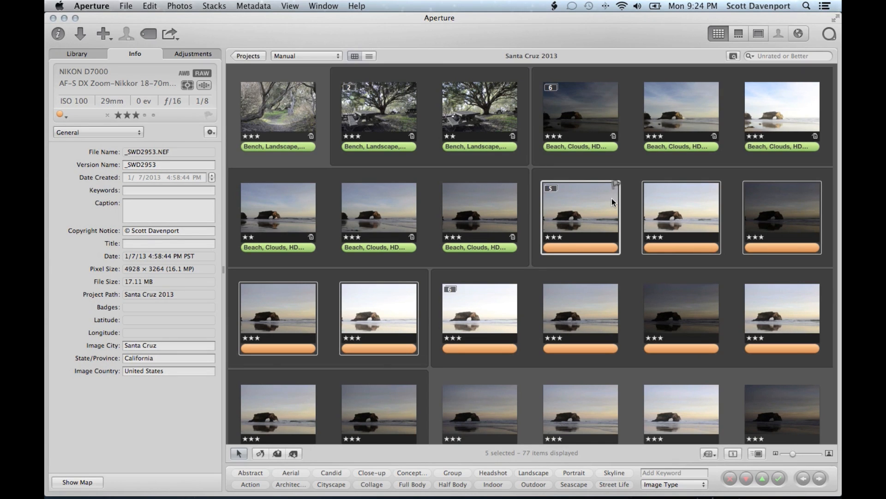
mouse_move(665, 151)
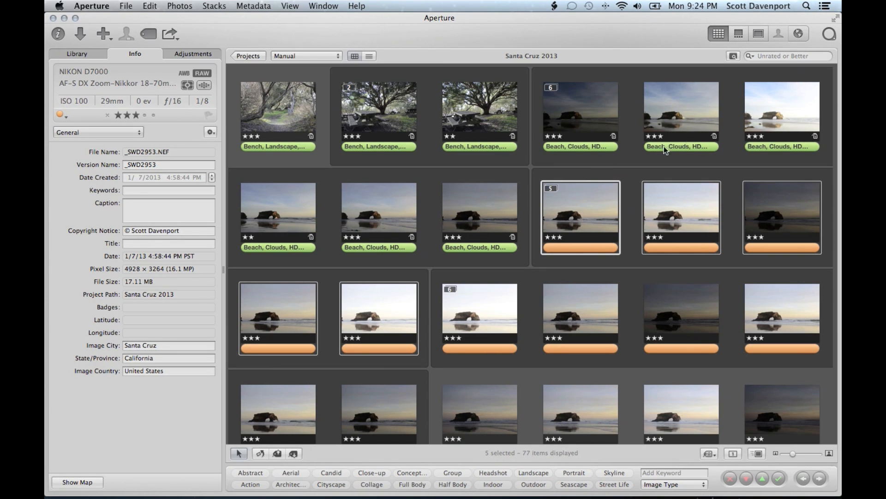
left_click(579, 113)
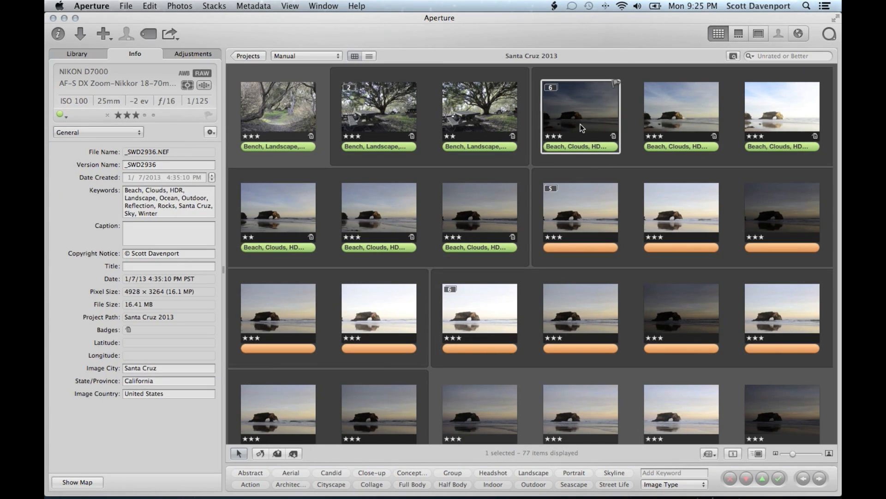
Step: Bring up the keyworded arch photo's context menu to lift its metadata
right_click(580, 113)
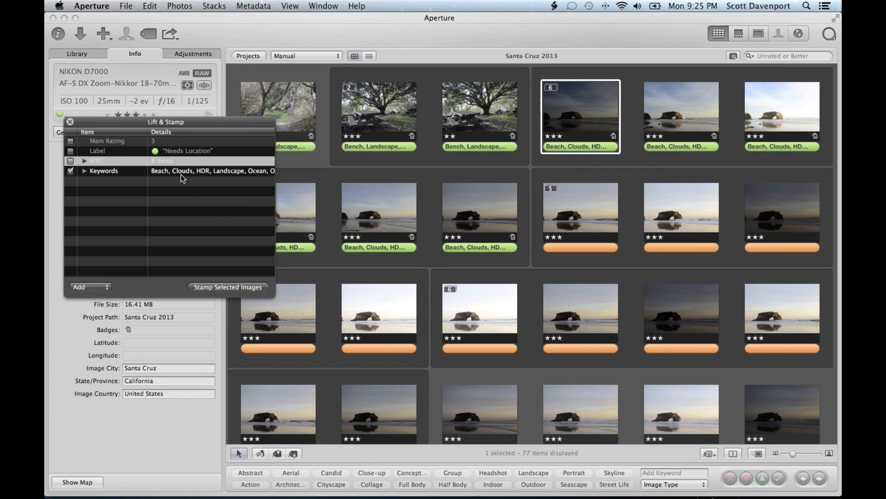
scroll("down", 3)
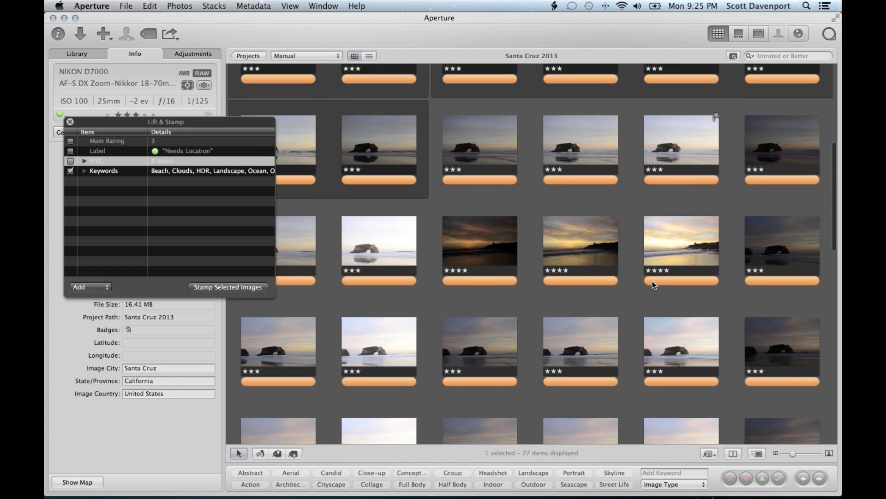
scroll("down", 3)
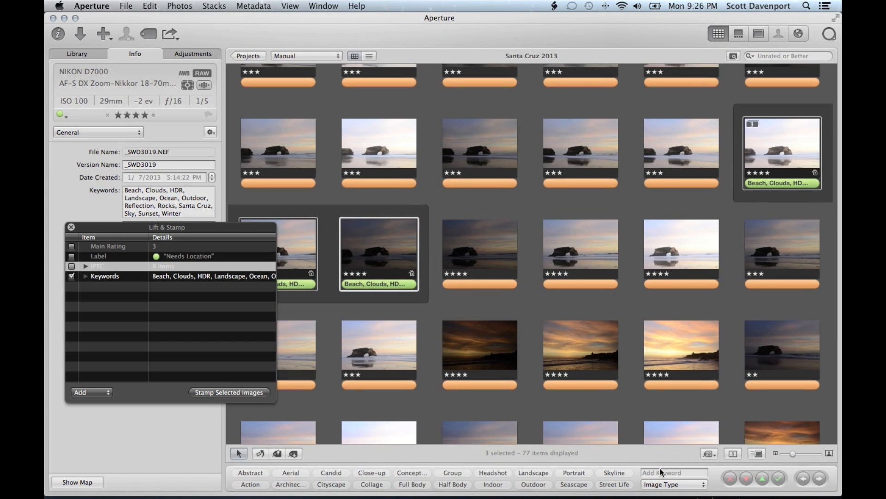
mouse_move(660, 470)
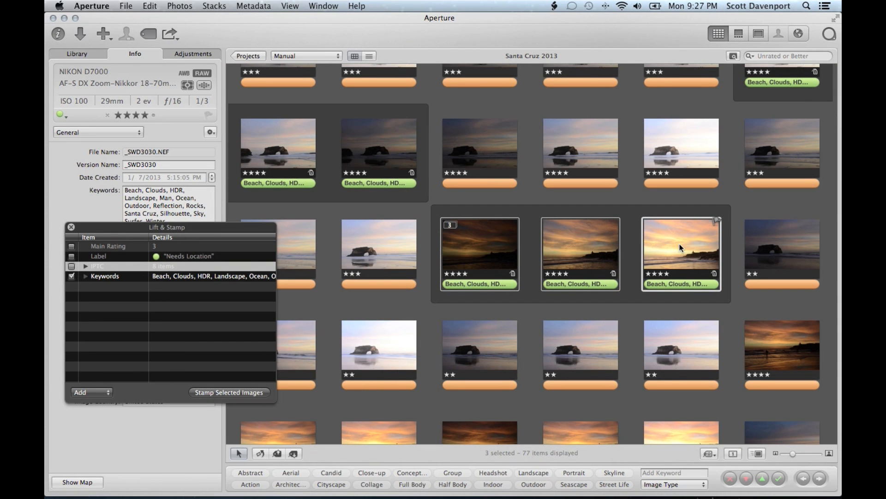
mouse_move(679, 246)
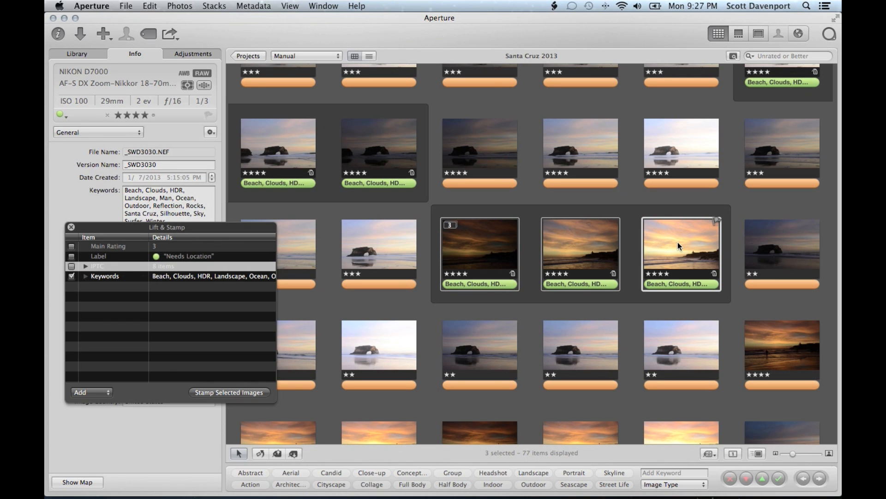